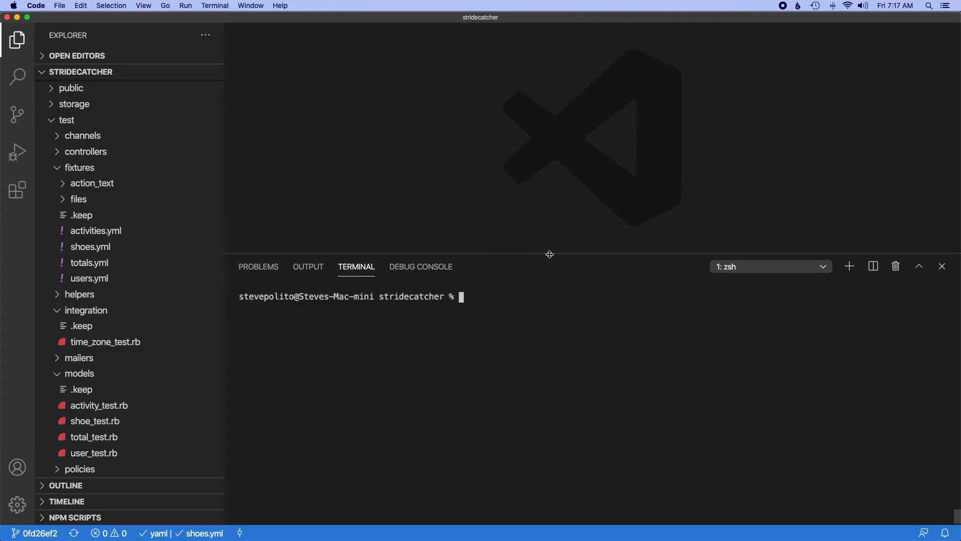
mouse_move(559, 279)
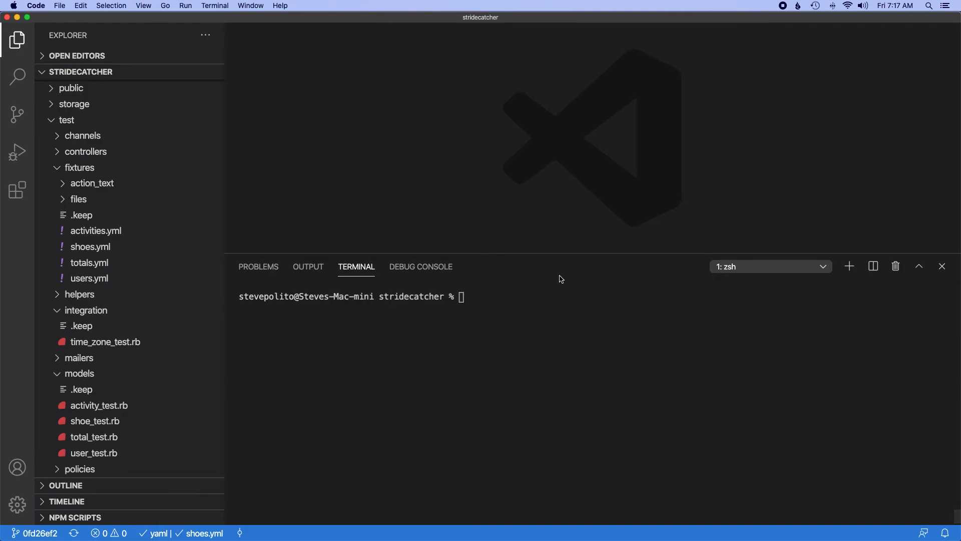
Open shoe_test.rb and look over its ActionMailer TestHelper include and mileage notification test
text(shoe)
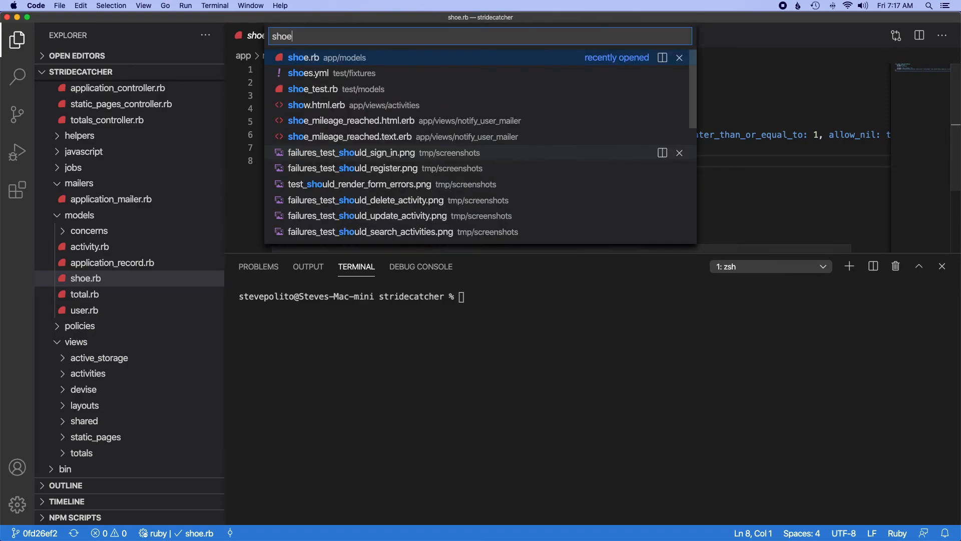
click(314, 89)
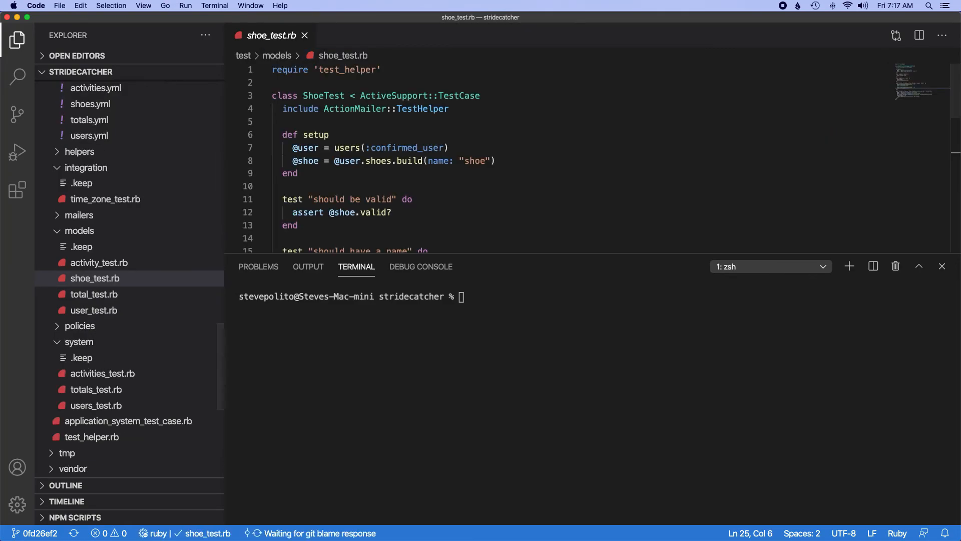
click(448, 108)
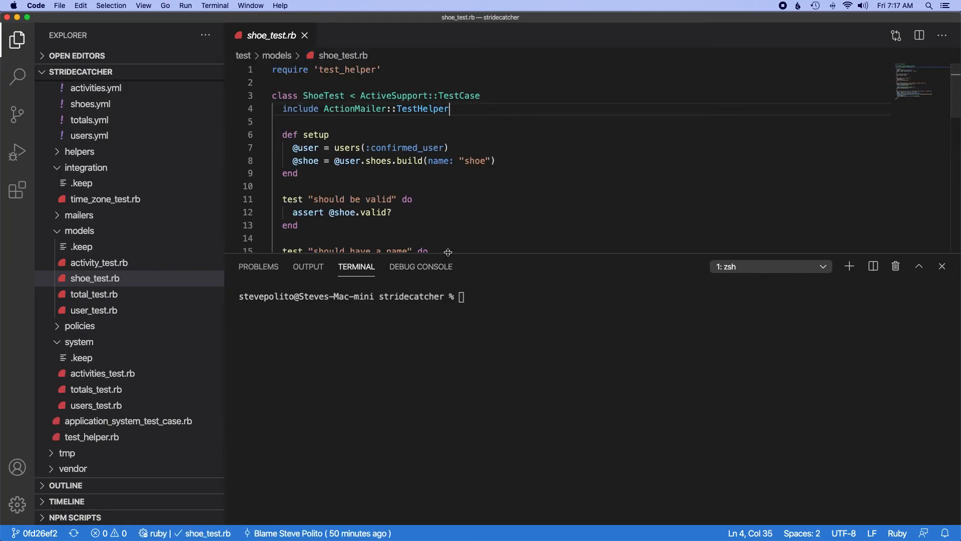
scroll(down, 3)
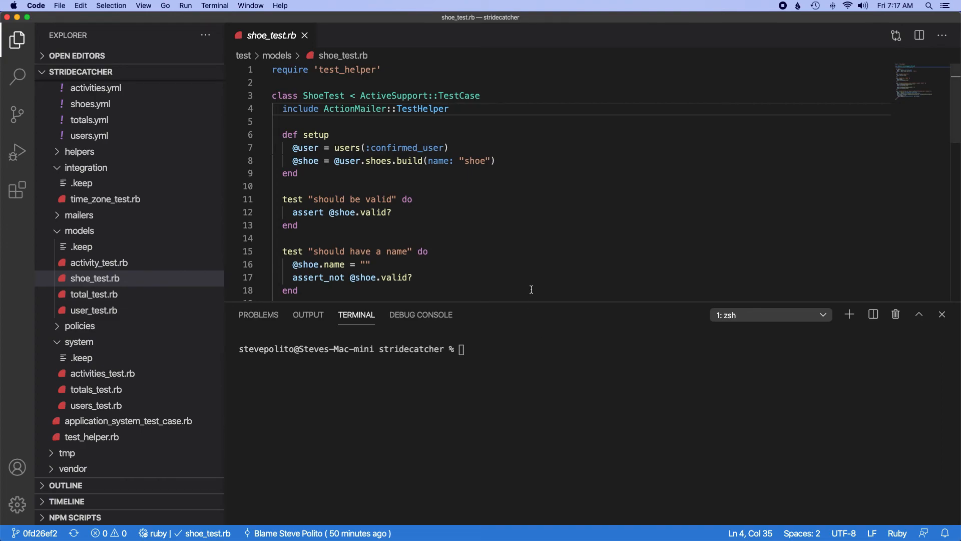
scroll(down, 3)
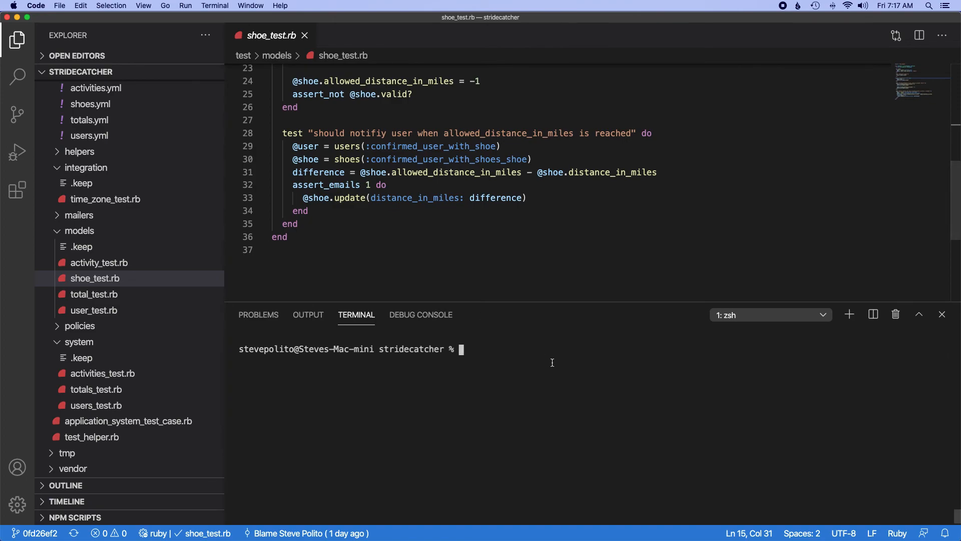
mouse_move(311, 217)
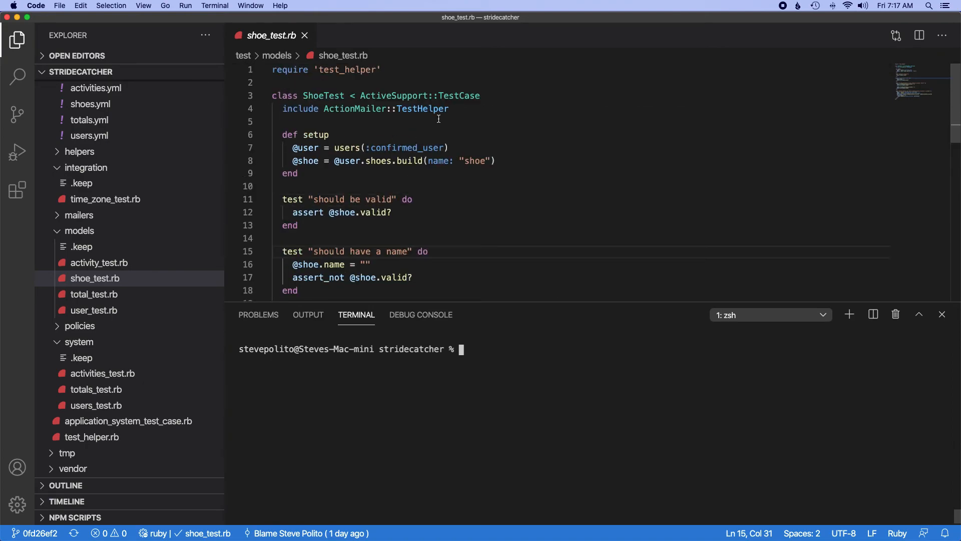
drag(298, 109, 448, 109)
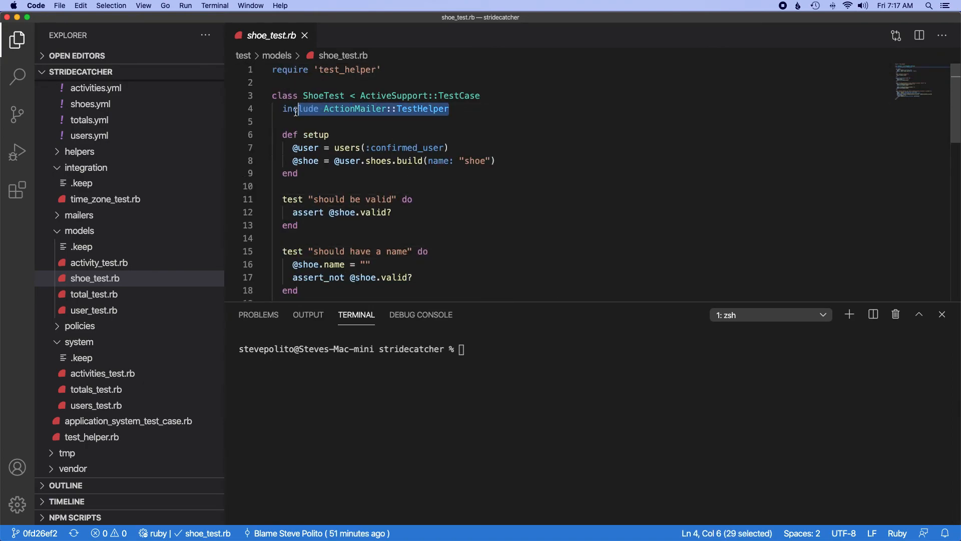
click(393, 141)
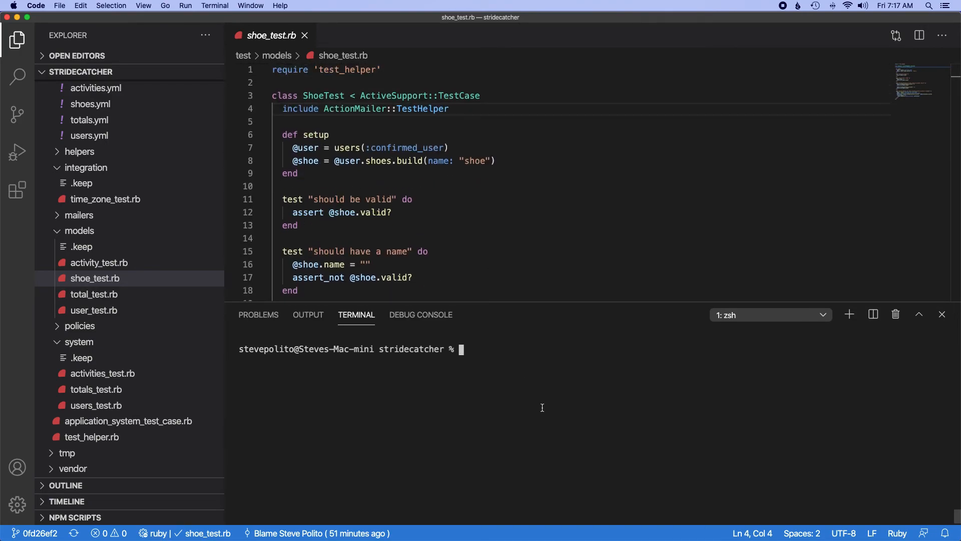
Run 'rails g integration_test notify_users' and open the generated notify_users_test.rb
text(rail)
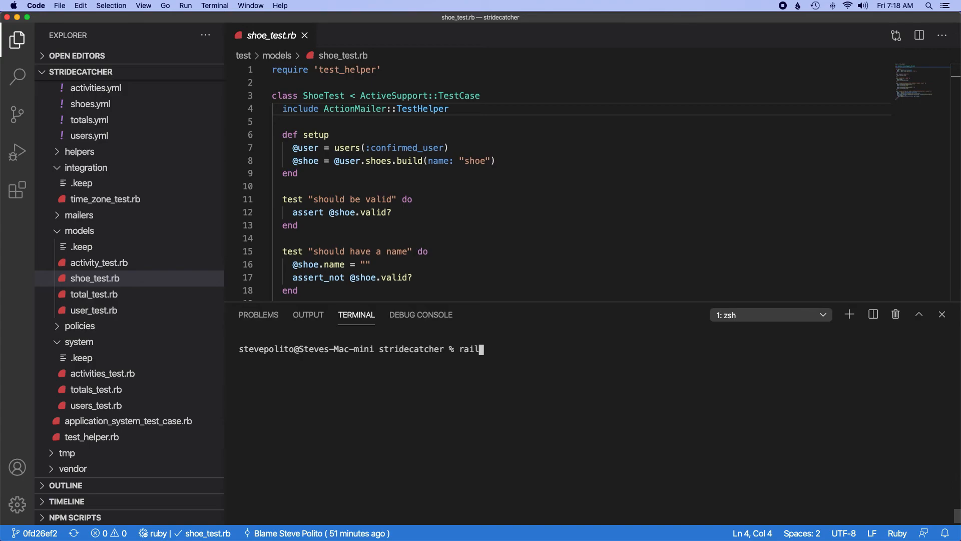
text(s g integ)
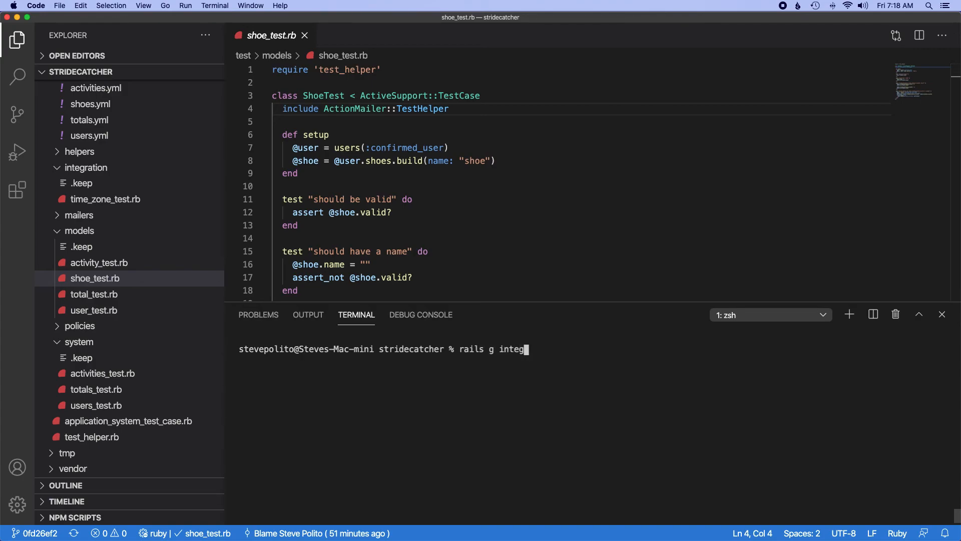
text(ration_test)
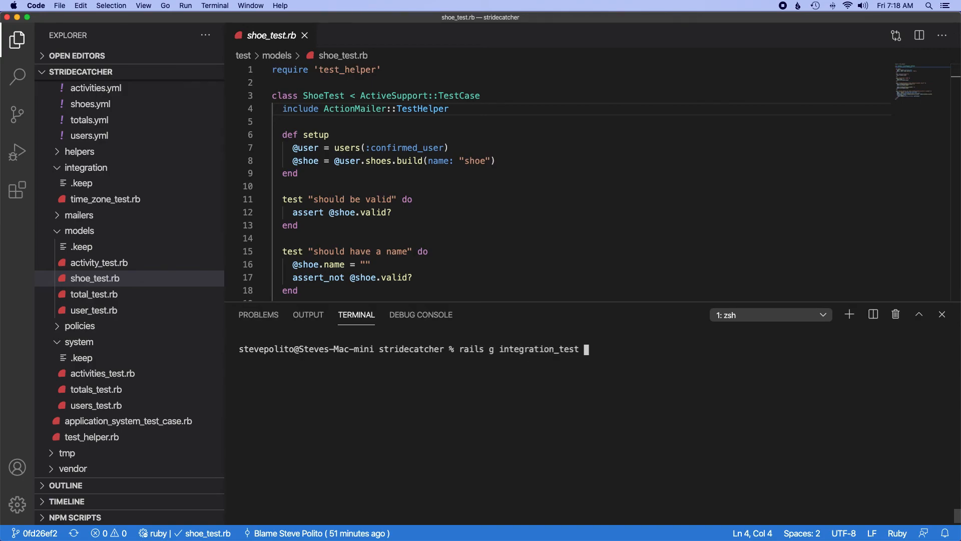
text(notify_us)
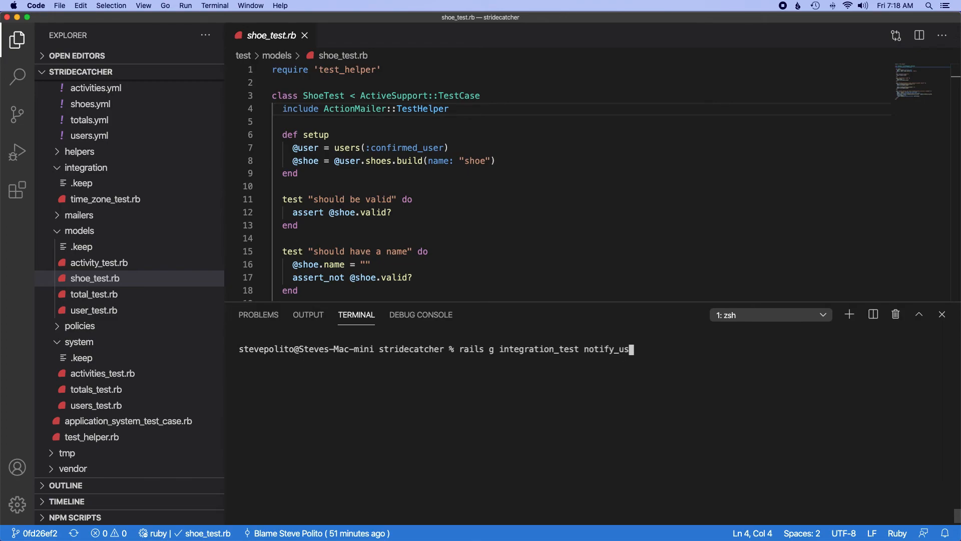
key(Enter)
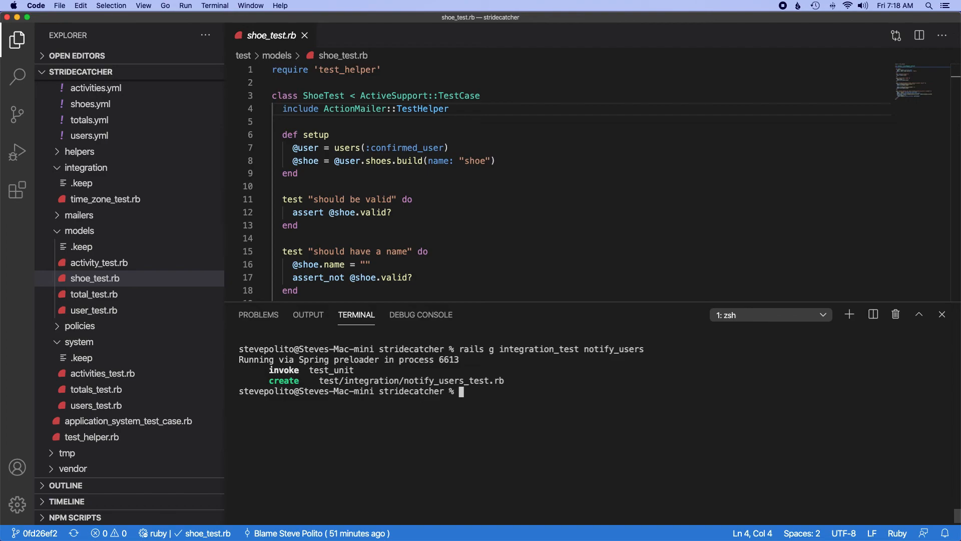
click(411, 380)
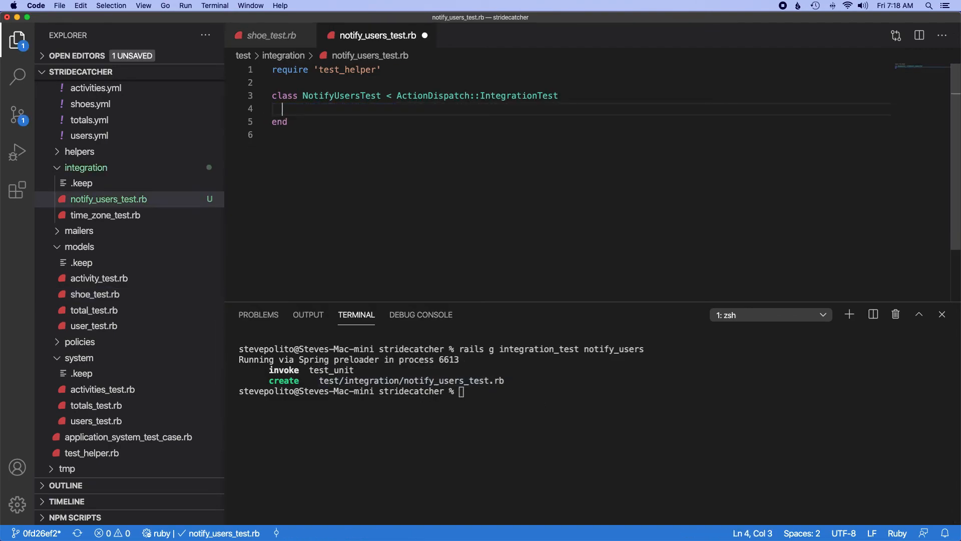
text(def setup)
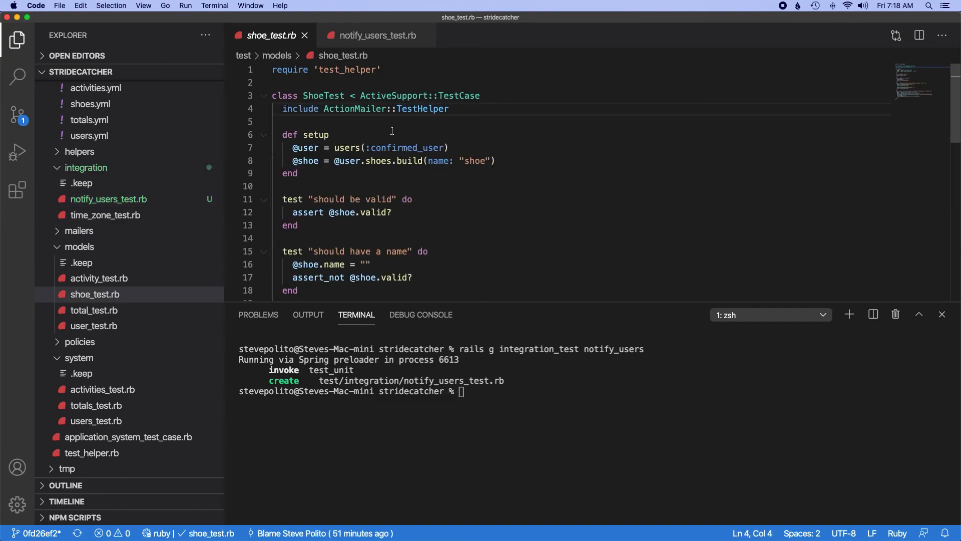
scroll(down, 3)
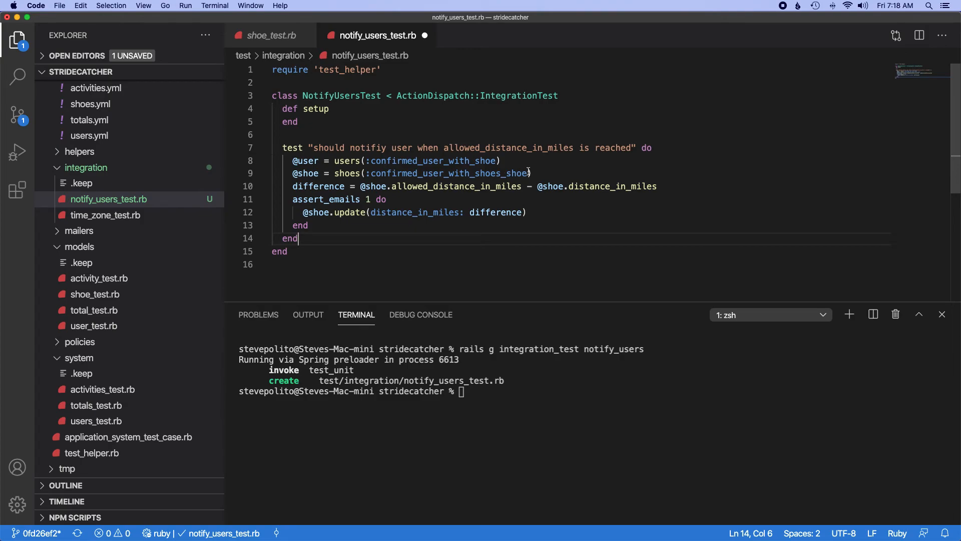
drag(292, 160, 531, 172)
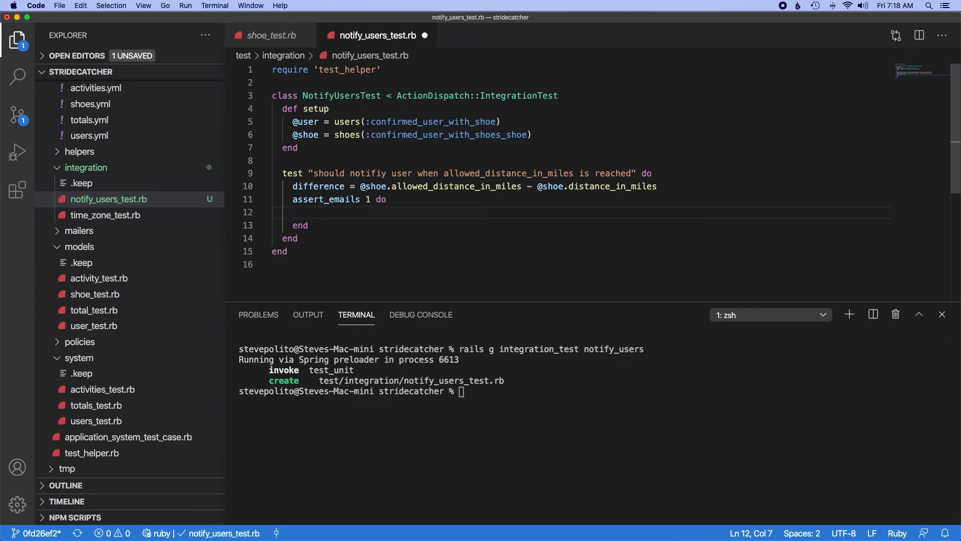
Post to activities_path with an activity params hash starting with date Date.now and distance
text(post)
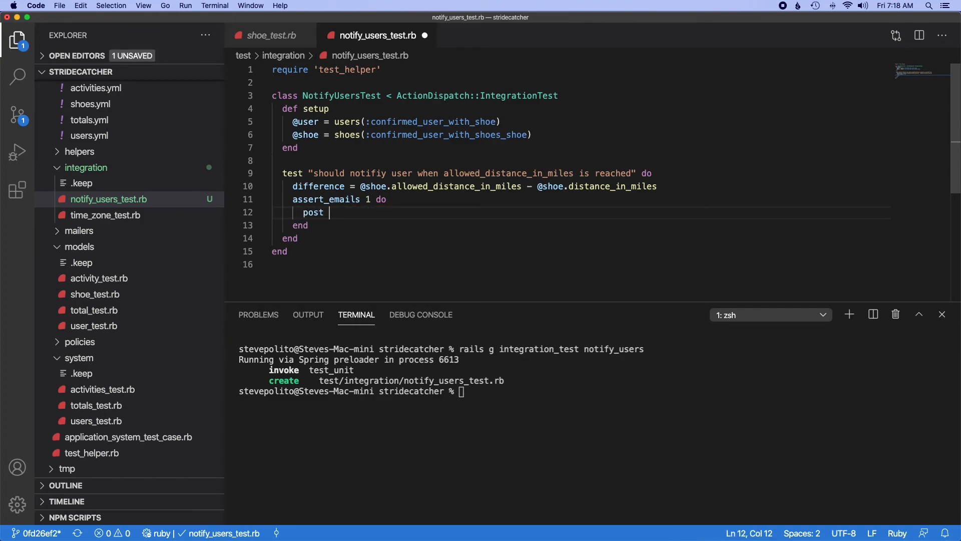
text(activities_)
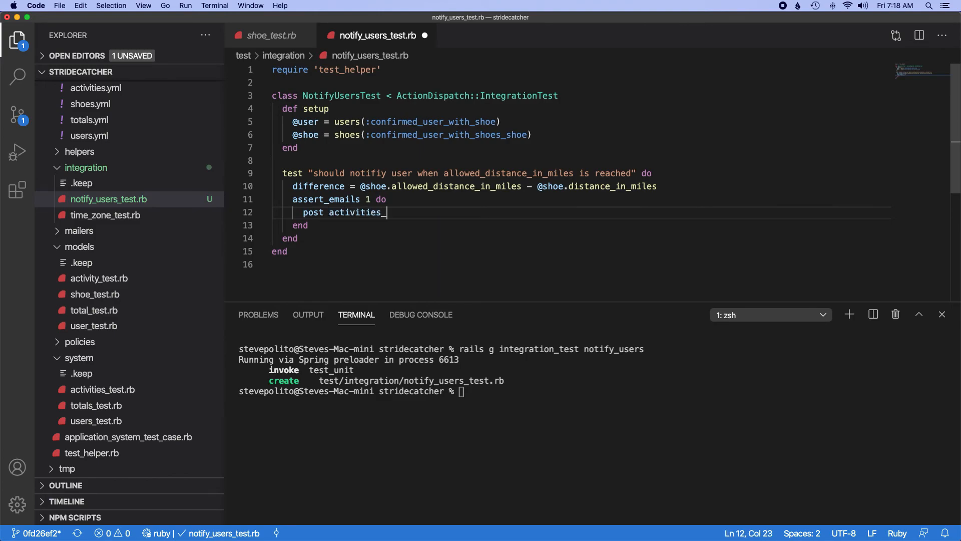
text(path, ac)
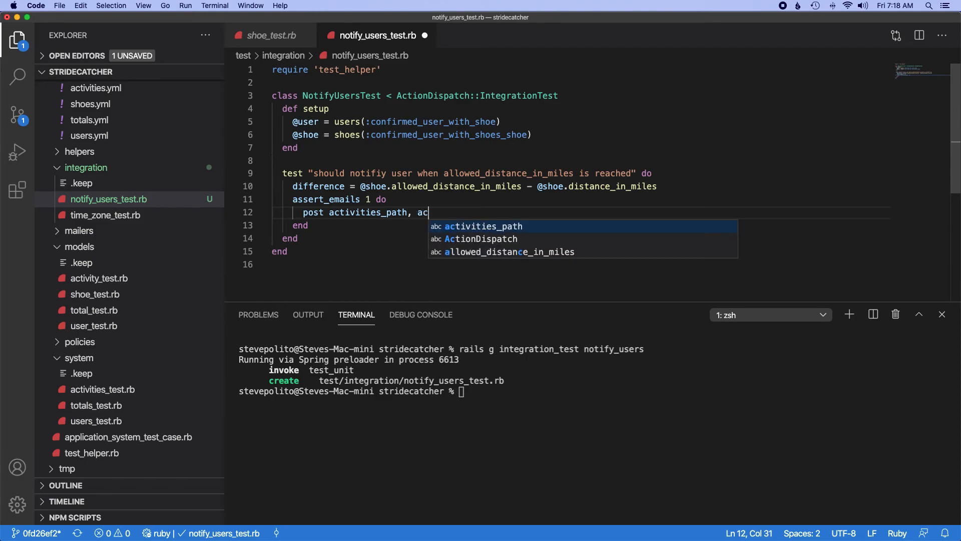
text(params:)
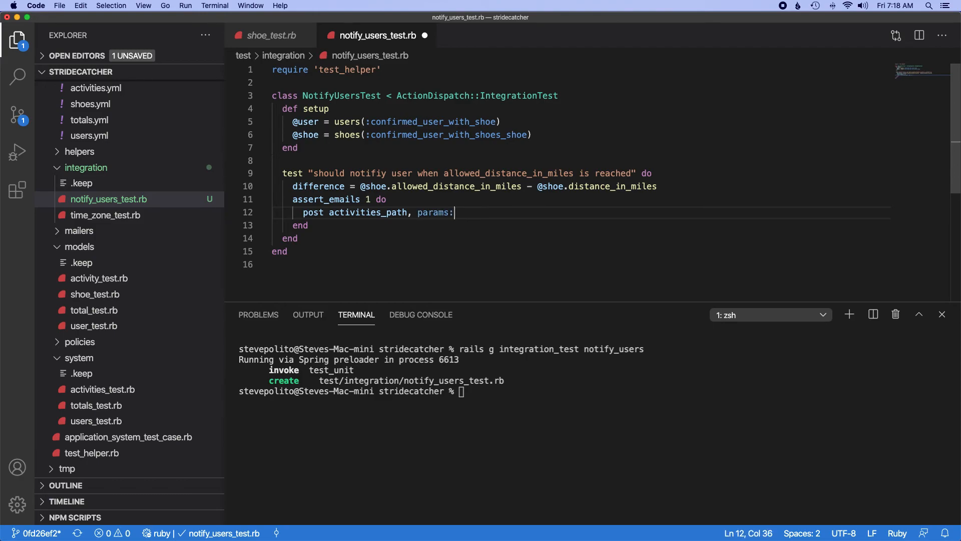
text({ activity: { })
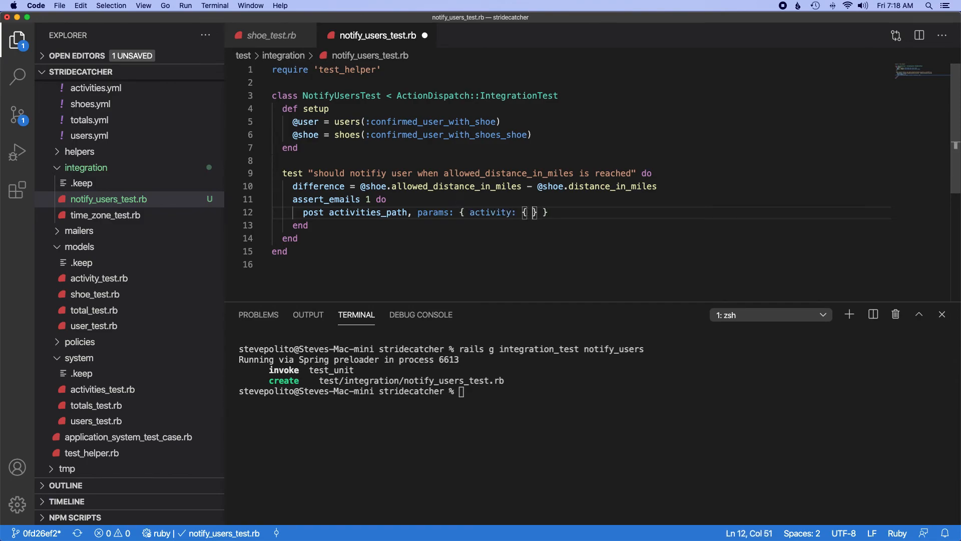
text(date: Time.znoe)
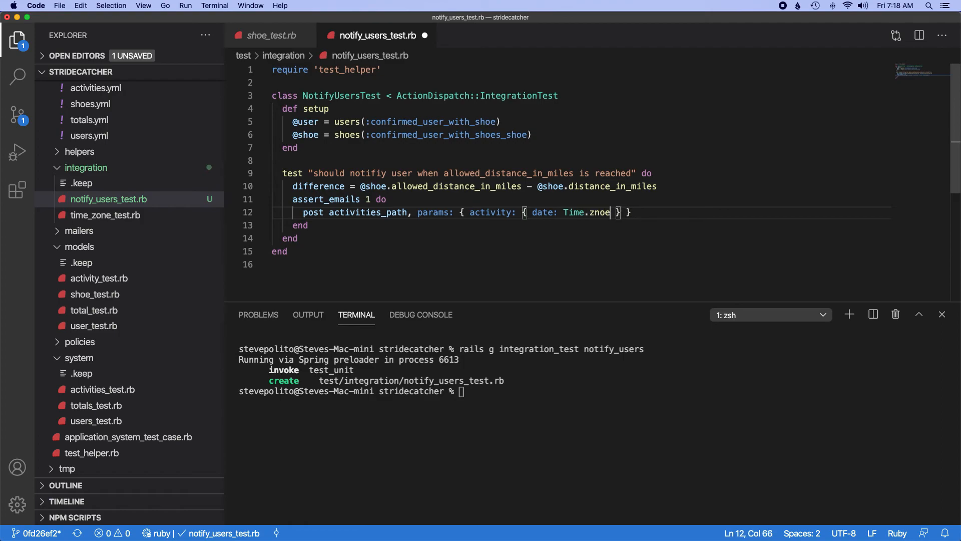
text(.now)
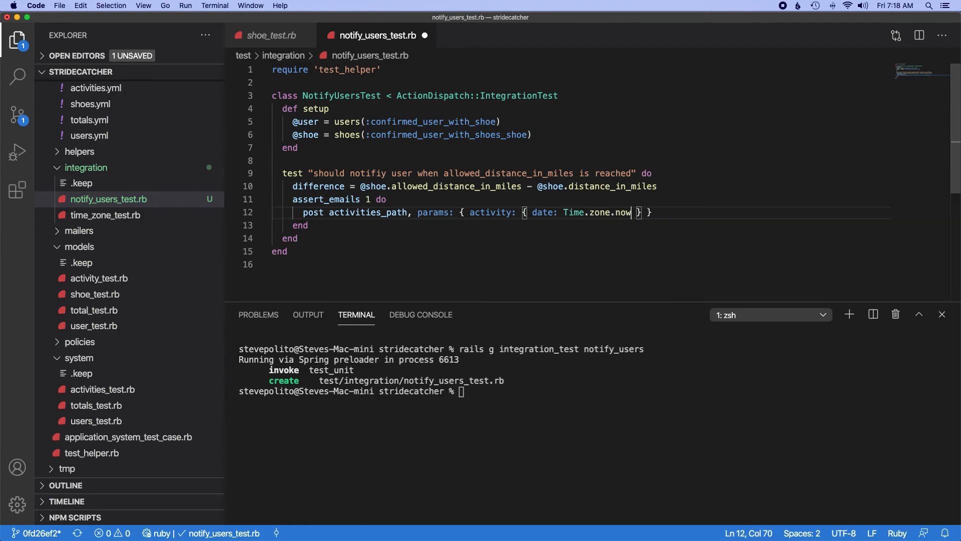
text(,)
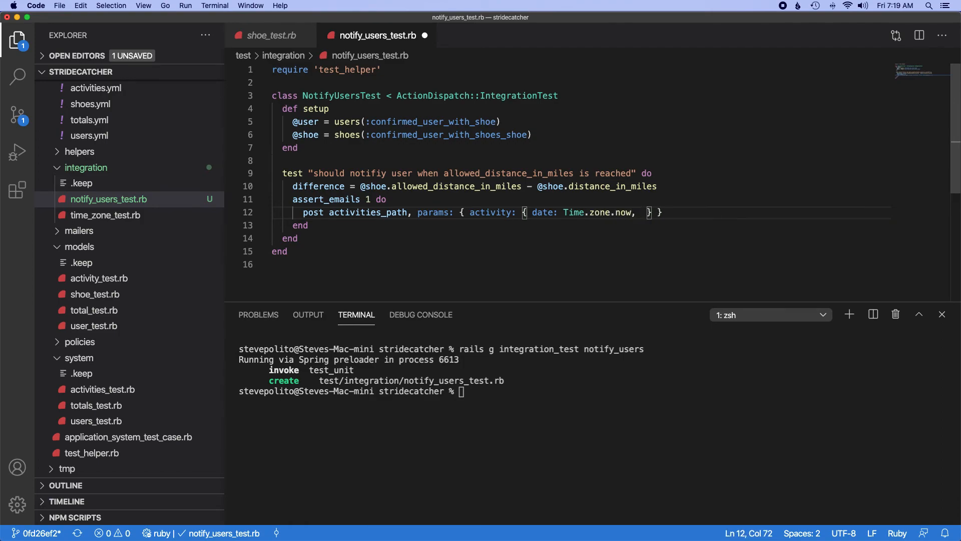
text(dista)
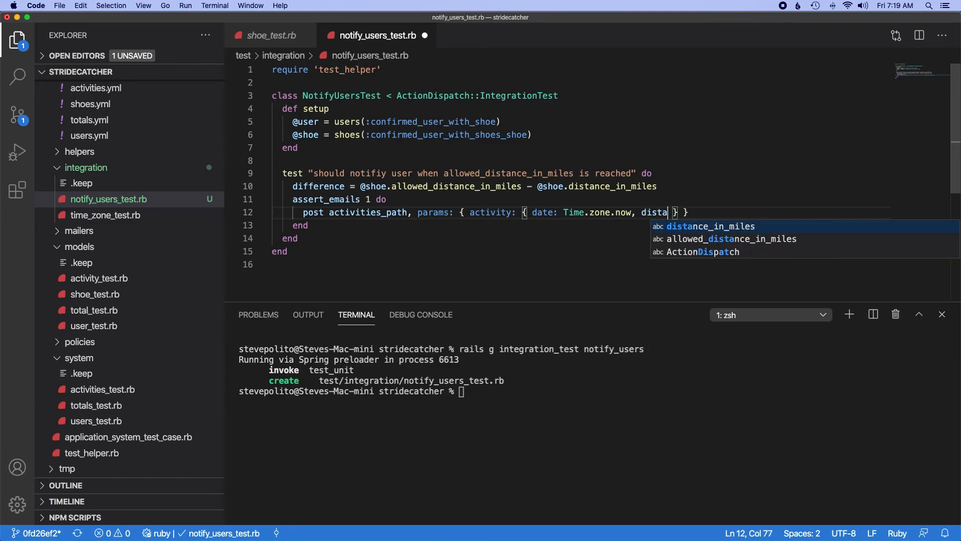
text(cnce)
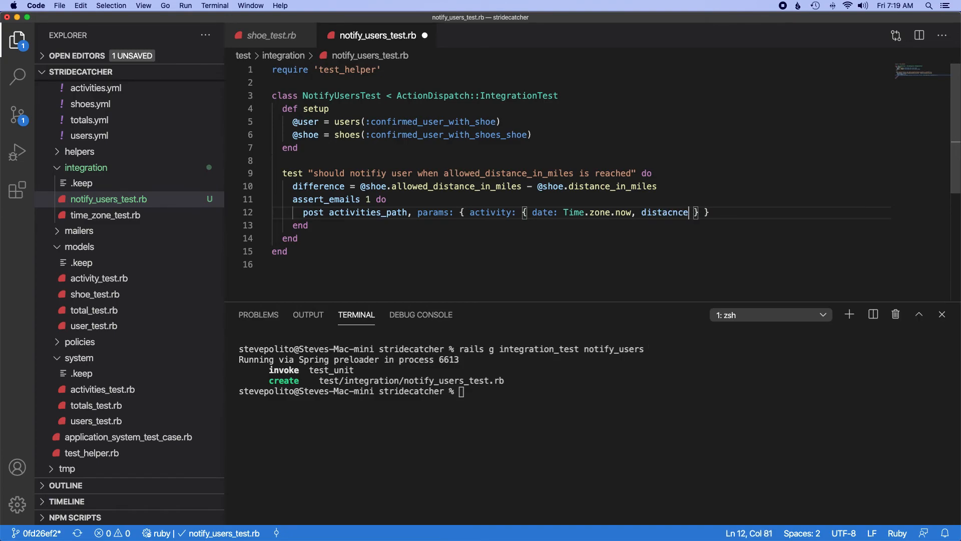
double_click(318, 185)
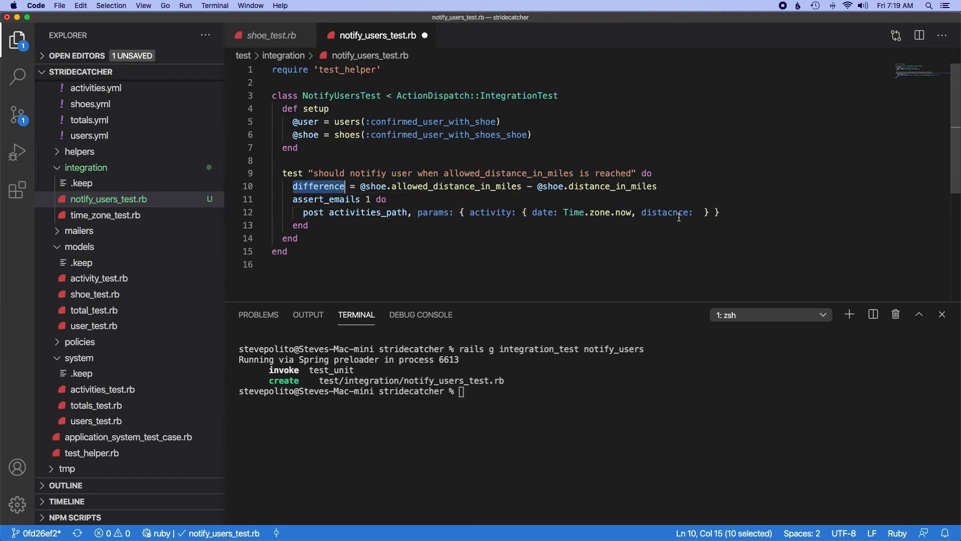
text(difference,)
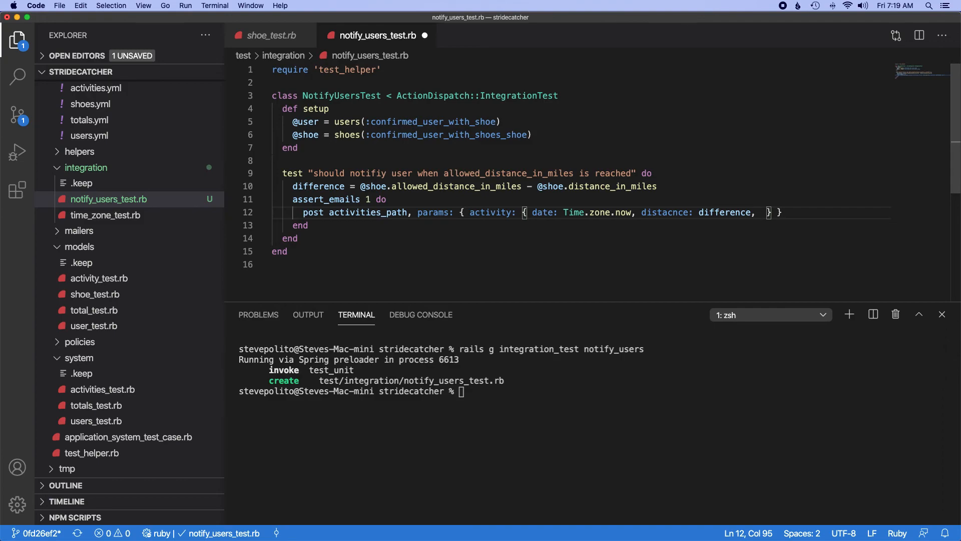
text(unit: "mi)
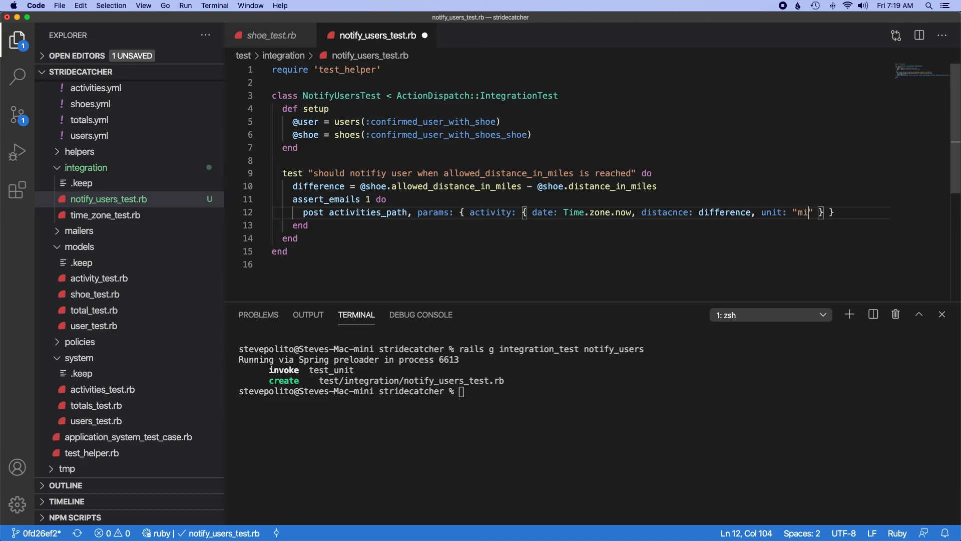
text(les",)
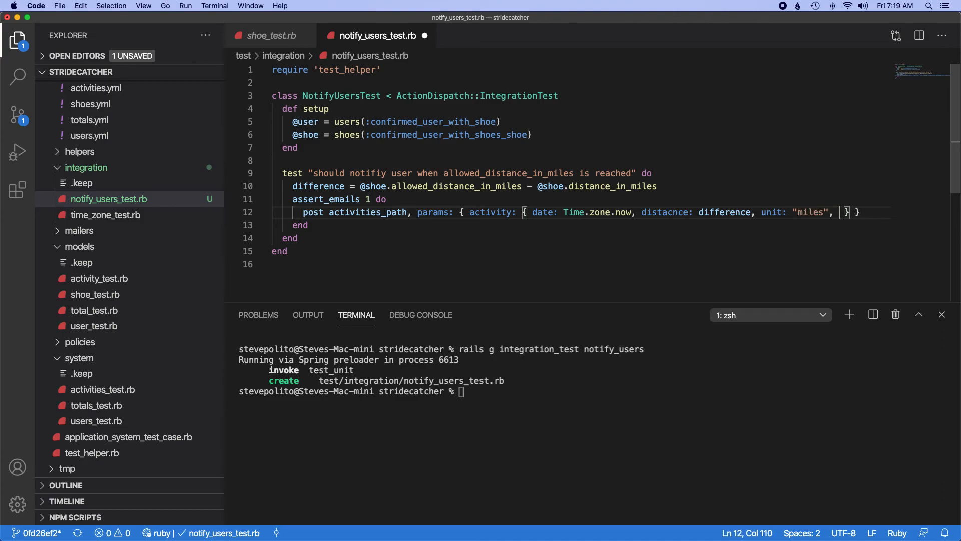
text(user:)
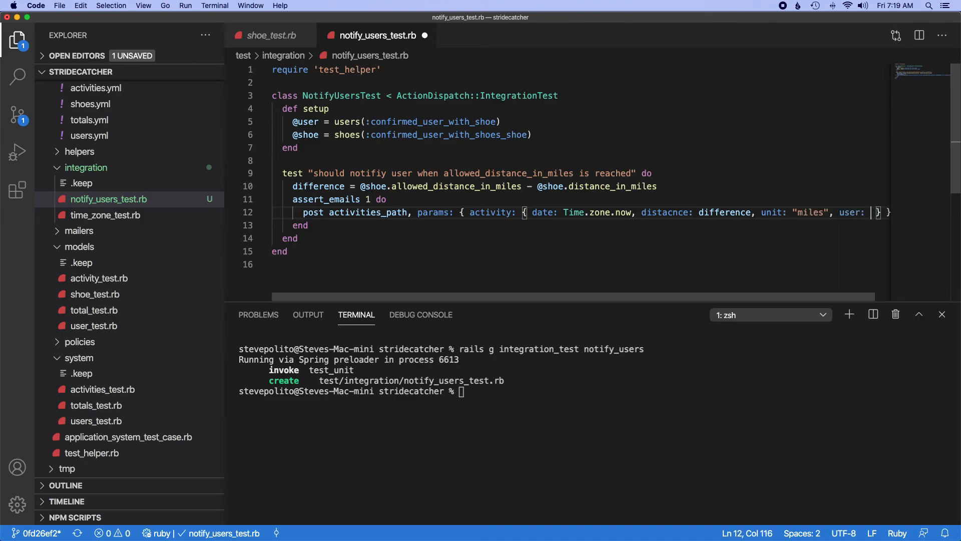
text(@user,)
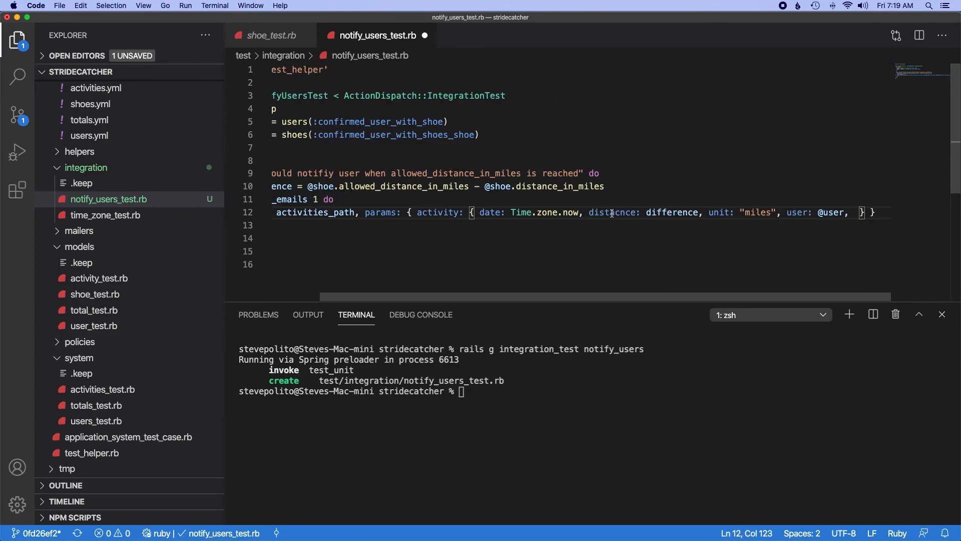
text(shoe_id:)
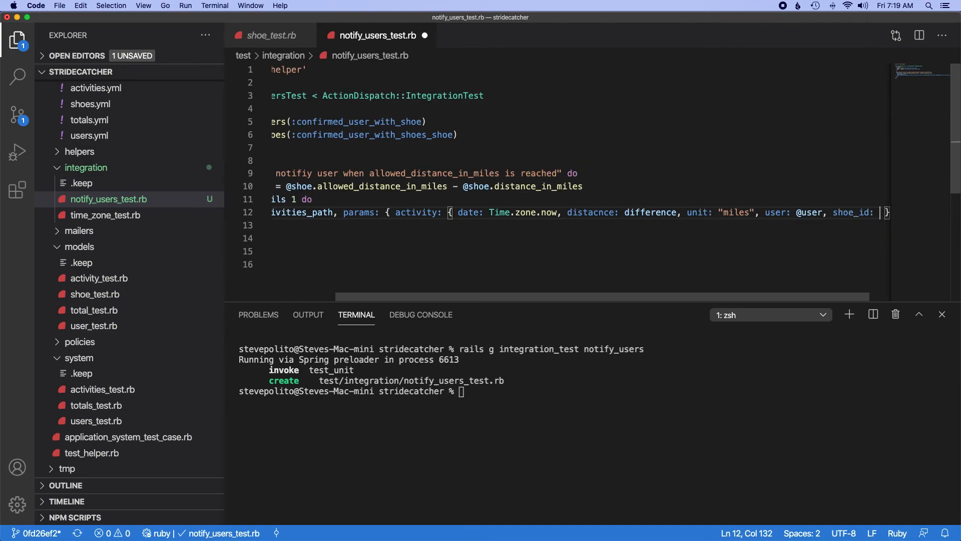
text(@shoe.)
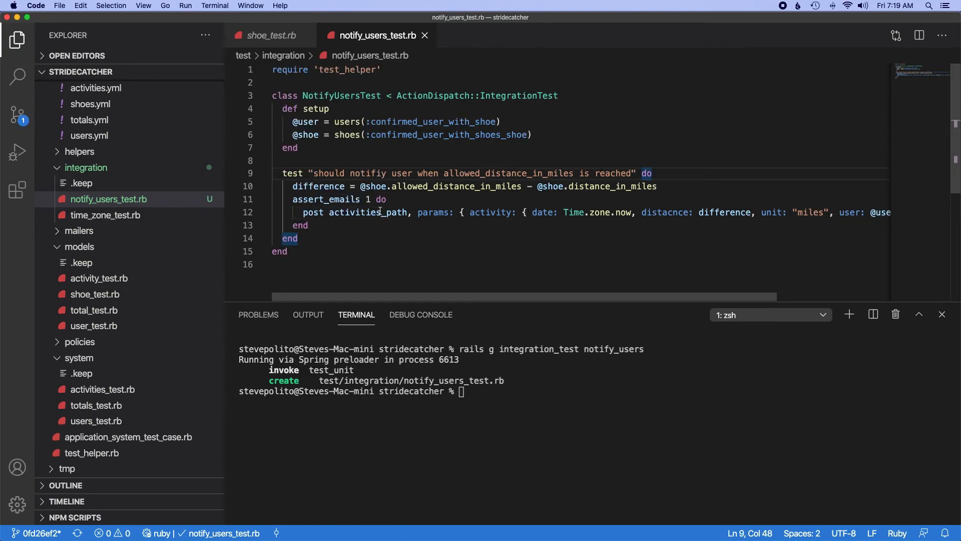
text(clea)
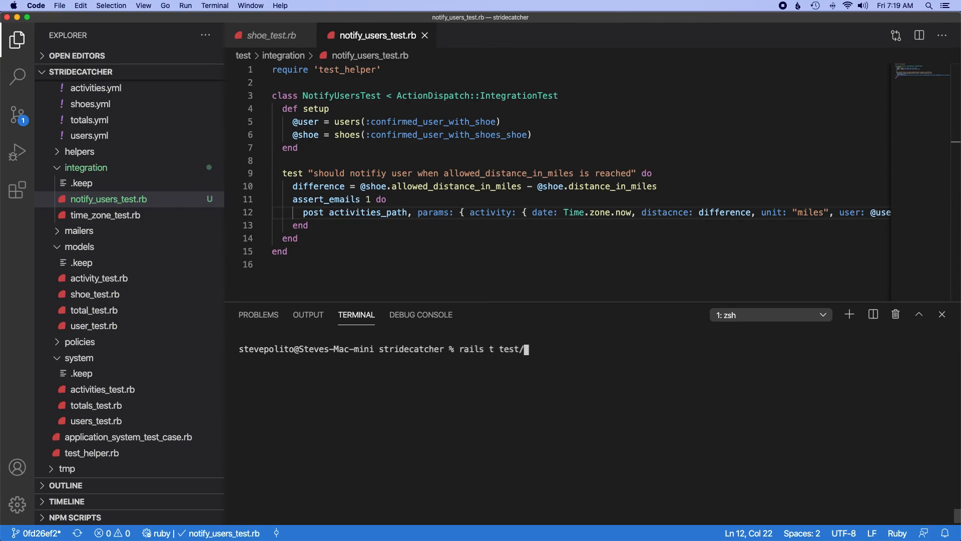
Run rails t test/integration/notify_users_test.rb; it fails expecting 1 email, 0 sent
text(integration/n)
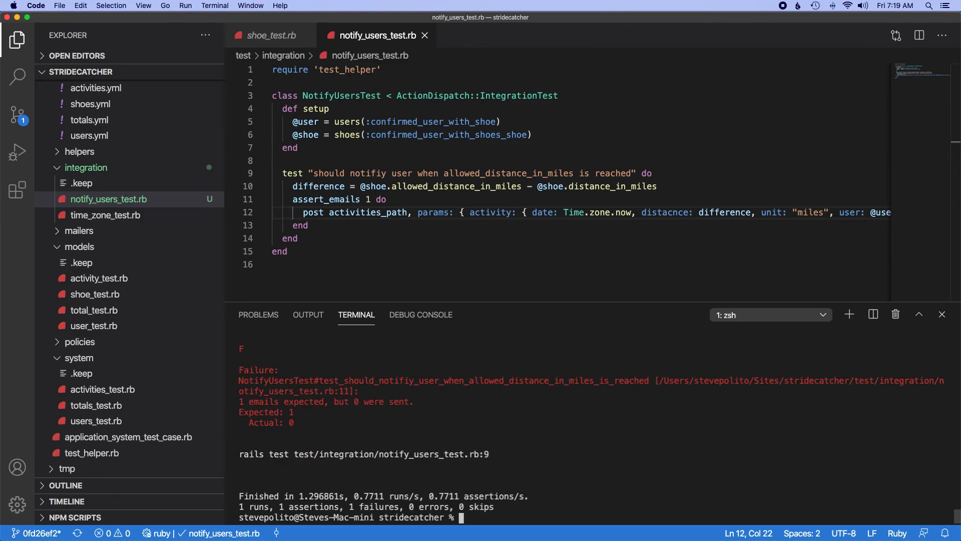
scroll(right, 3)
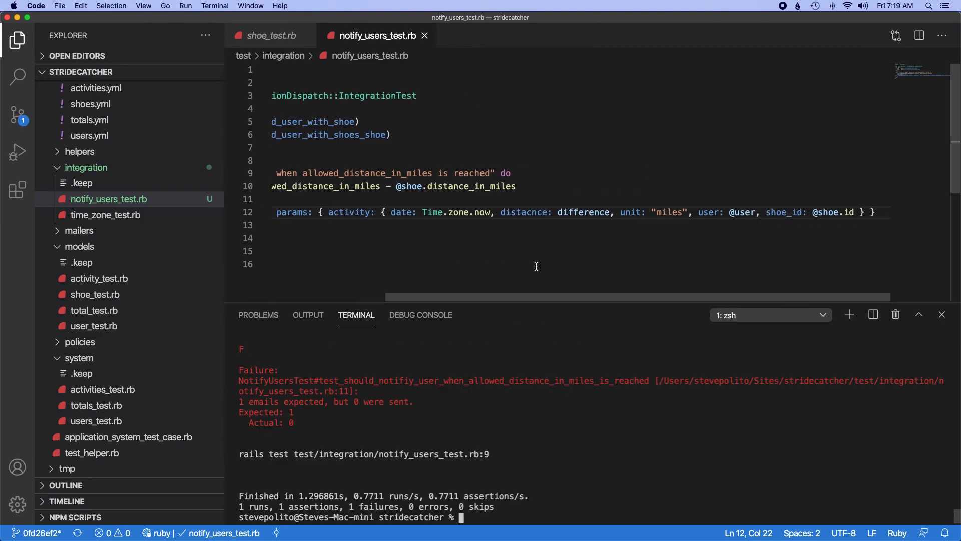
Append :shoe_id to the permit list in activities_controller.rb's activity_params and save
double_click(784, 212)
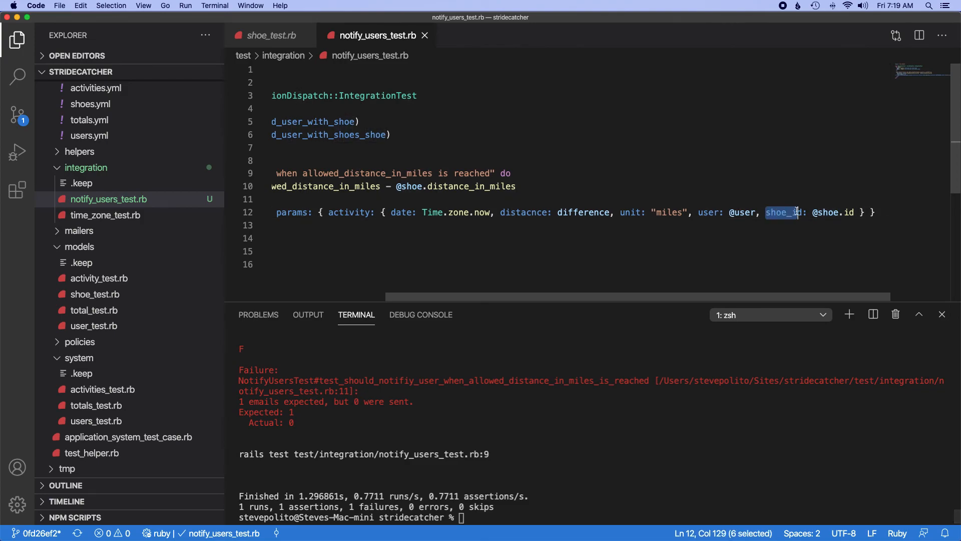
key(shift+right)
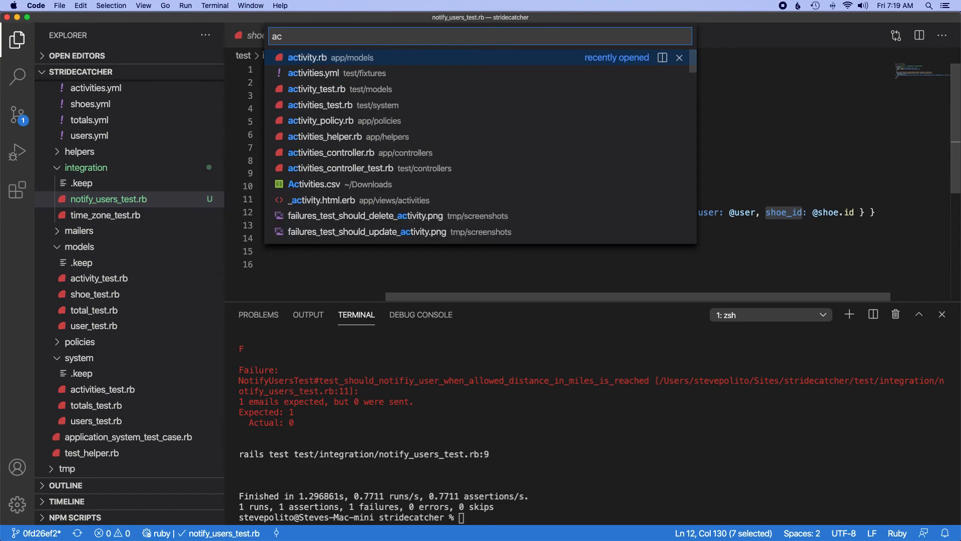
text(shoes+)
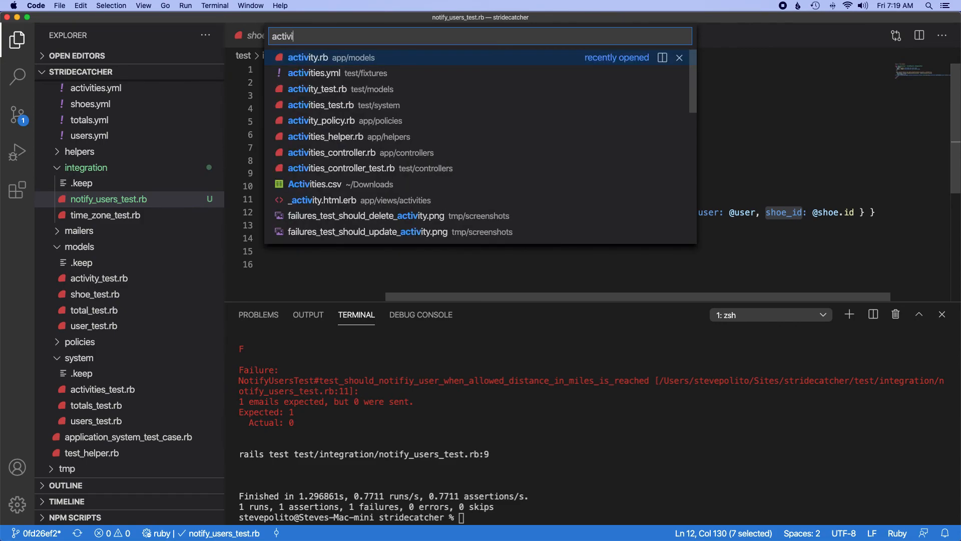
click(333, 152)
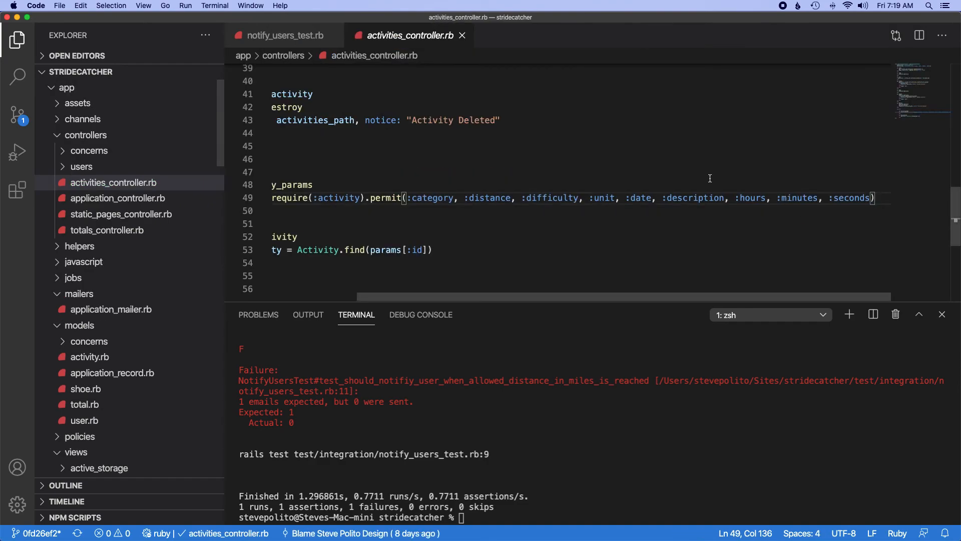
text(,)
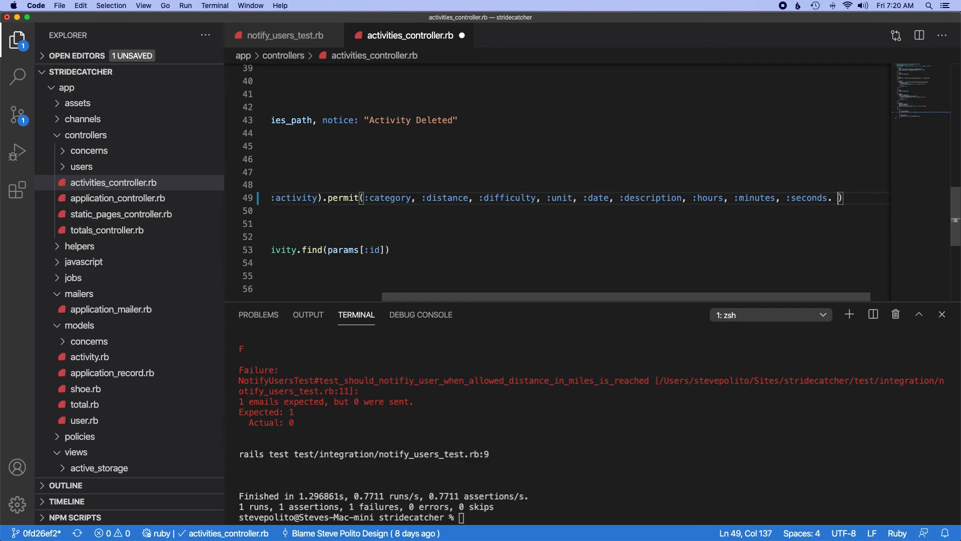
text(:shoe_id)
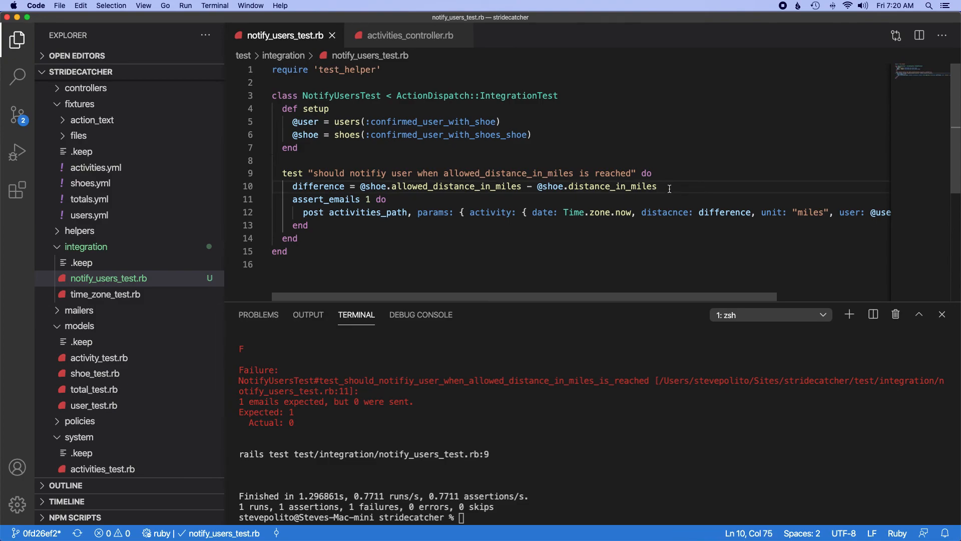
text(sign_in)
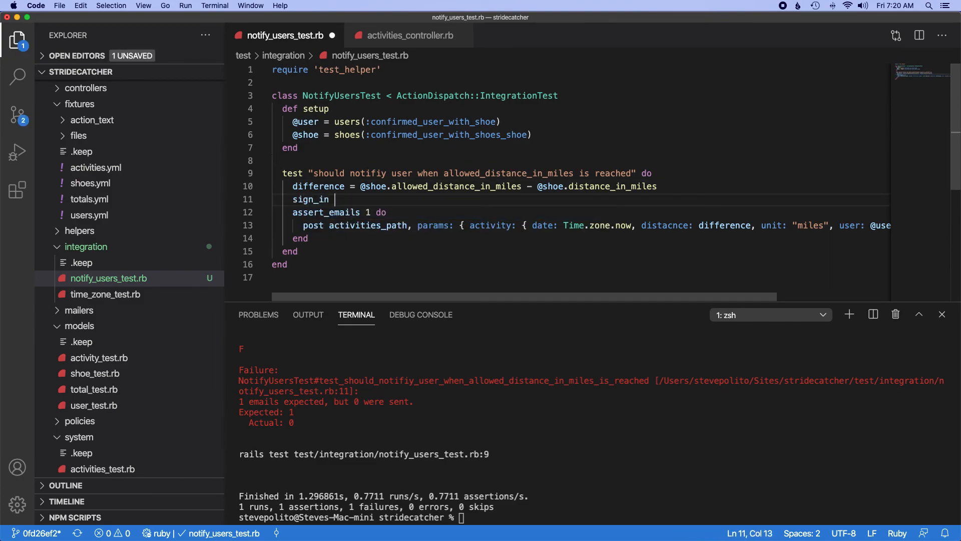
text(@user)
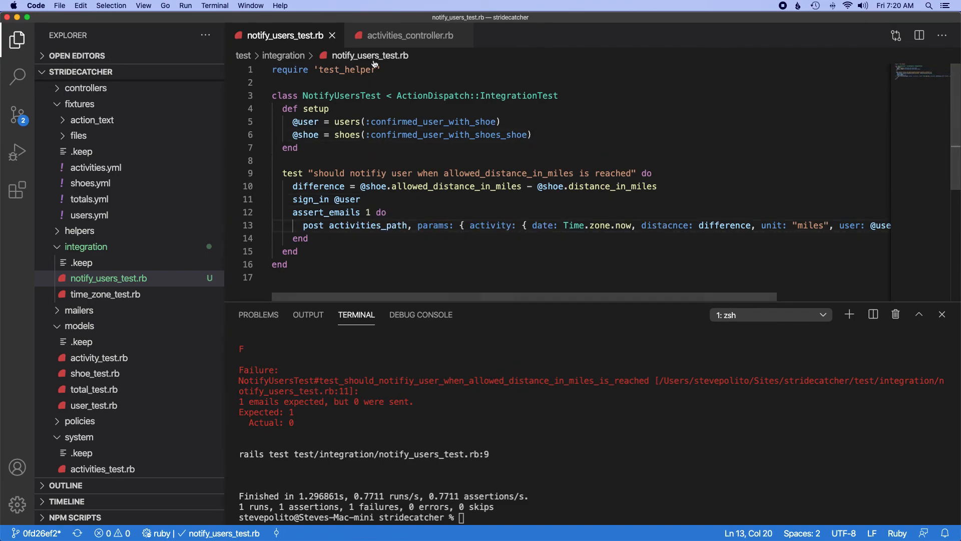
click(409, 35)
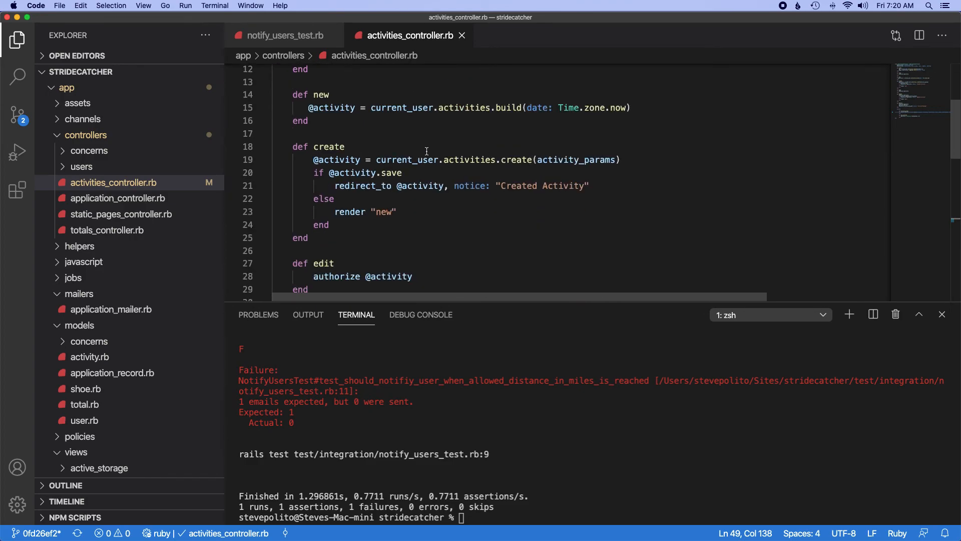
text(byebug)
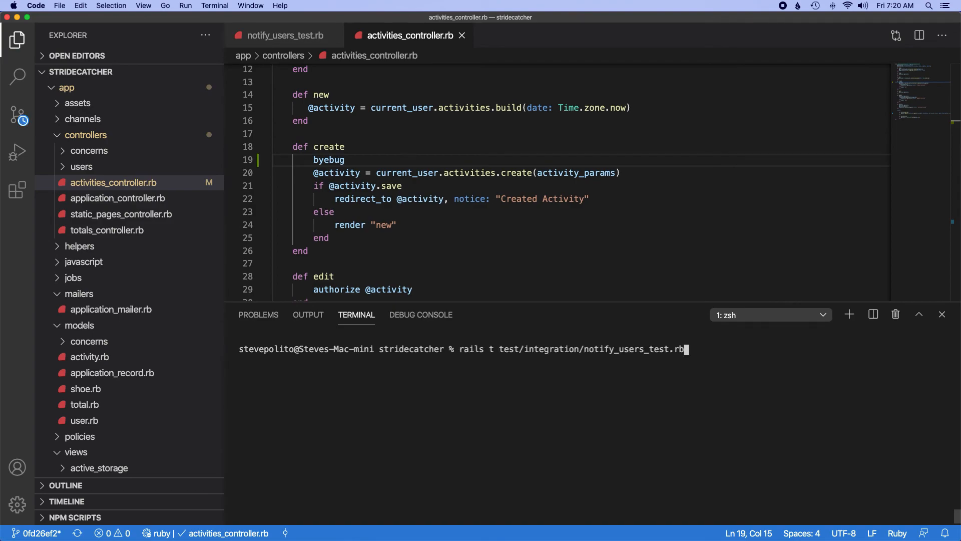
key(enter)
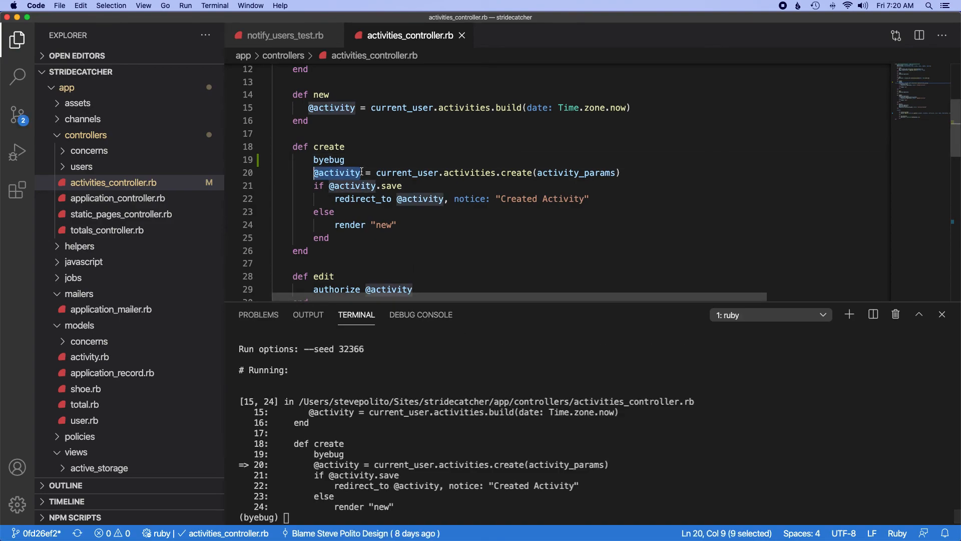
text(@activity.valid?)
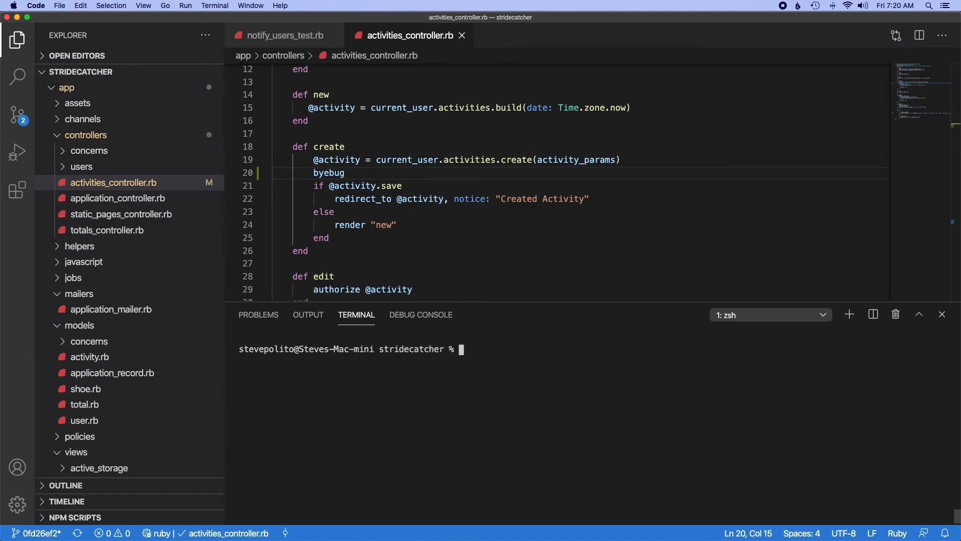
text(rails t test/integration/notify_users_test.rb)
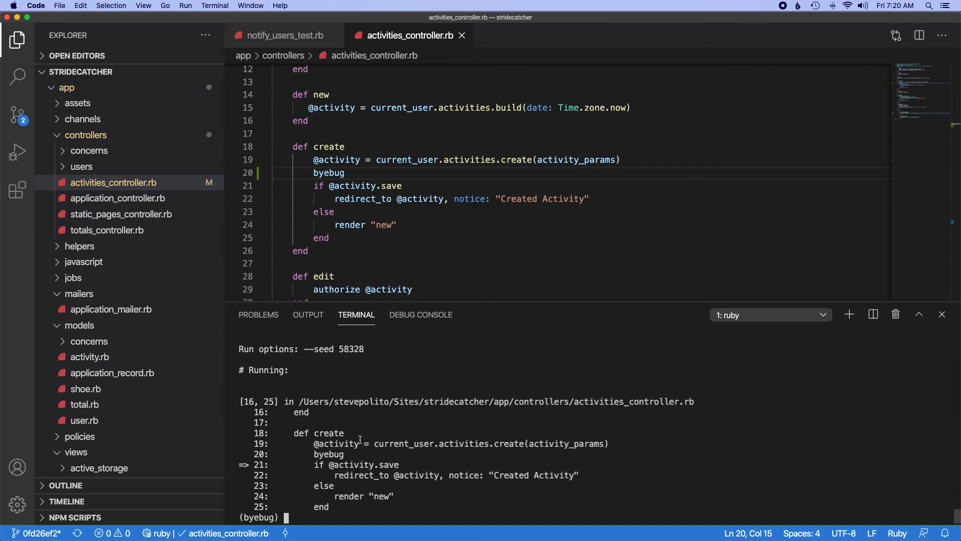
text(@activity.errors.me)
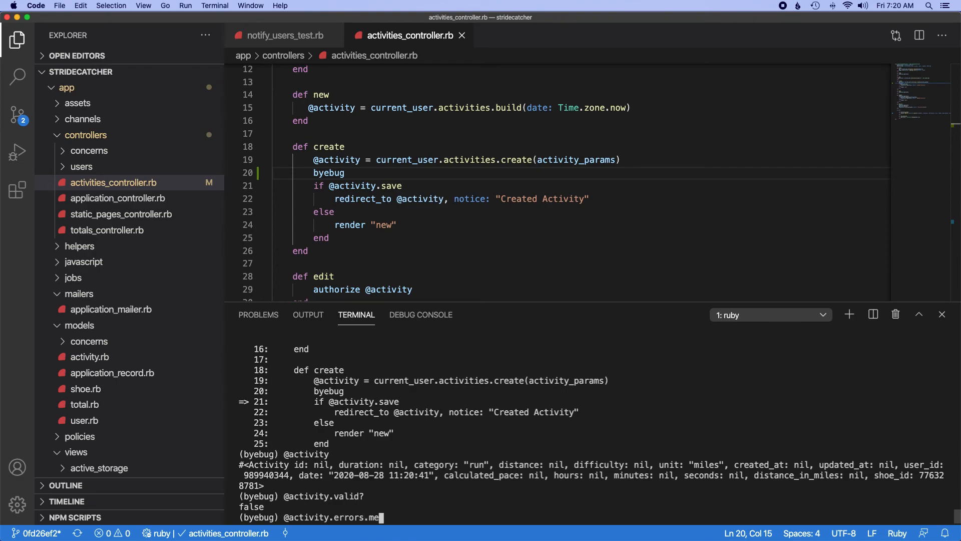
key(enter)
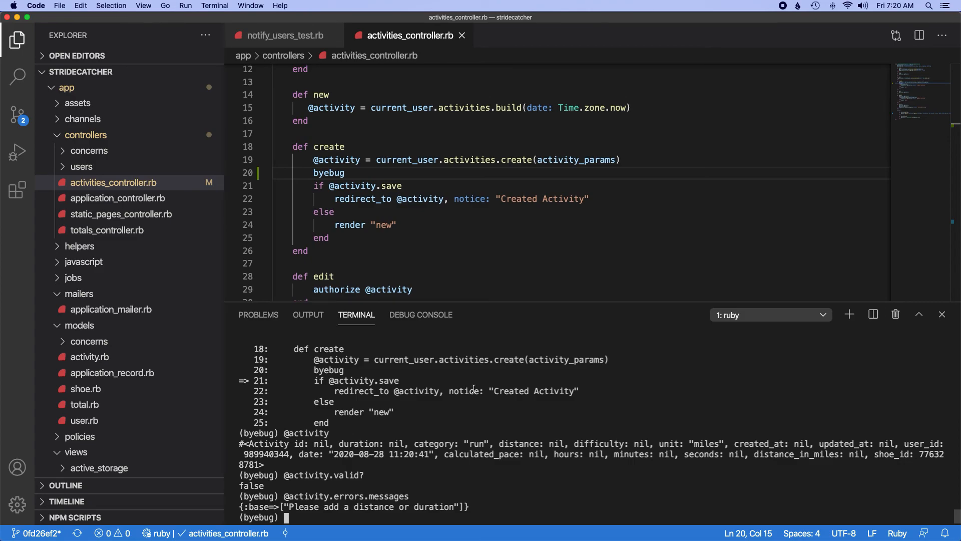
click(284, 35)
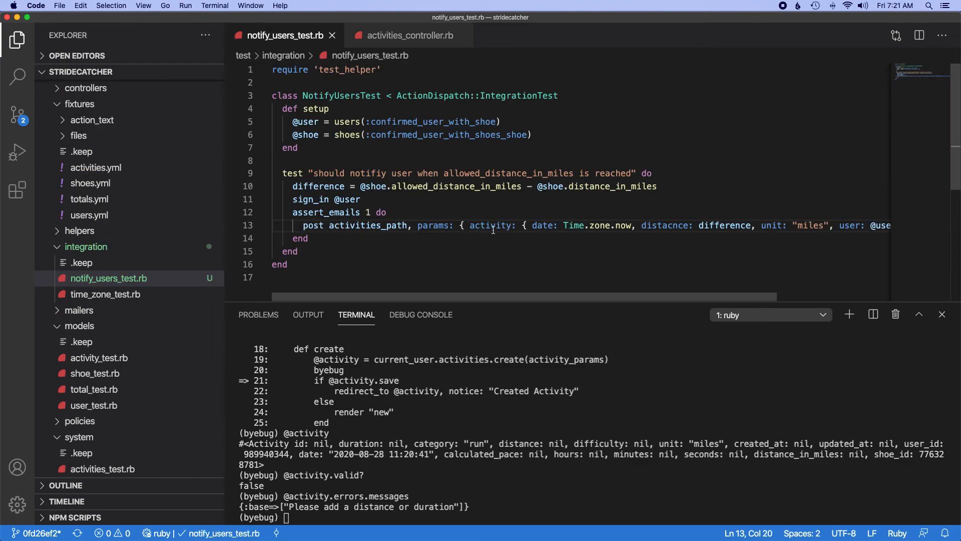
Correct the misspelled test parameter to distance: difference in the post params
scroll(right, 3)
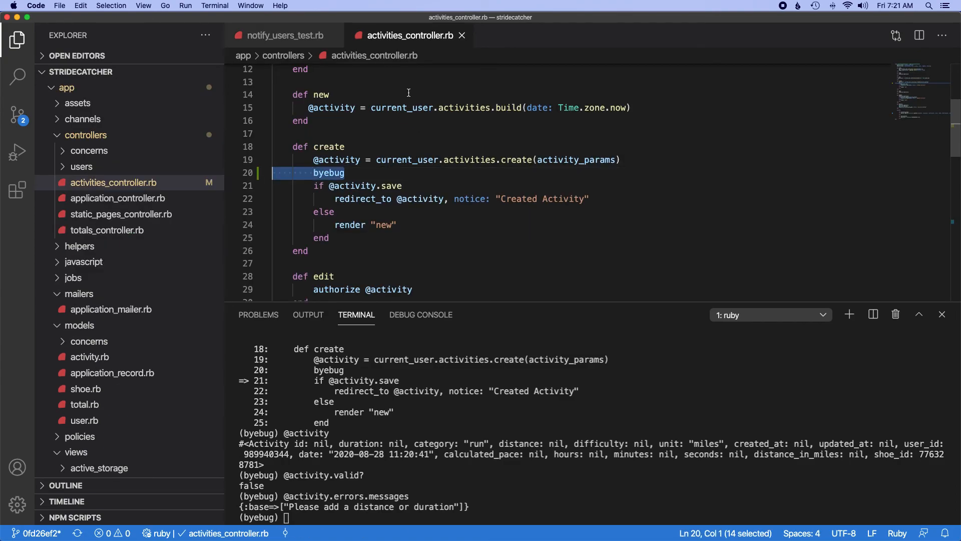
click(280, 35)
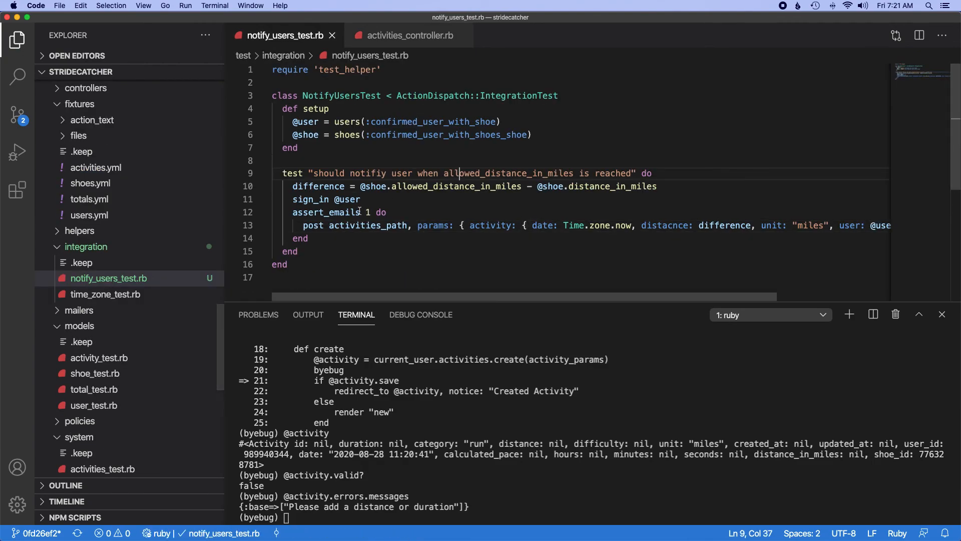
drag(293, 200, 361, 199)
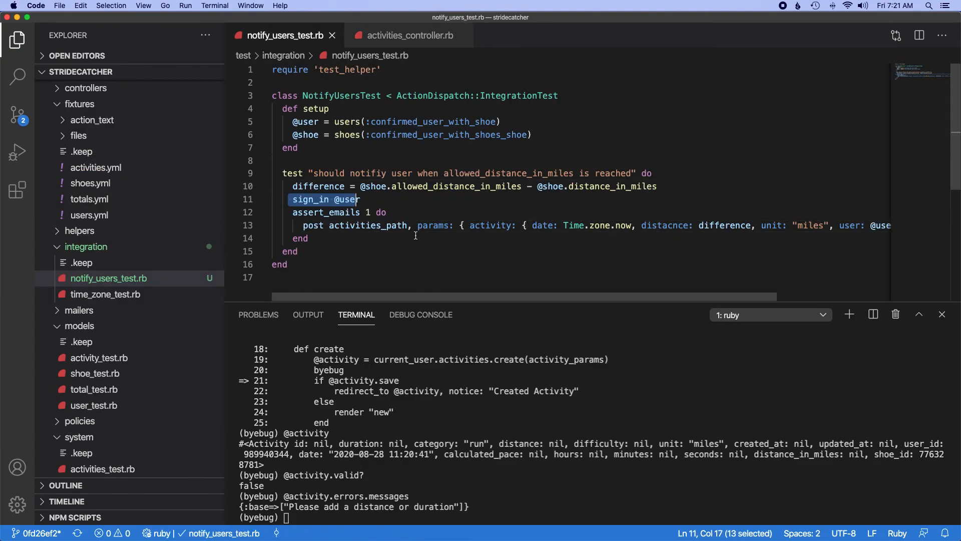
click(429, 225)
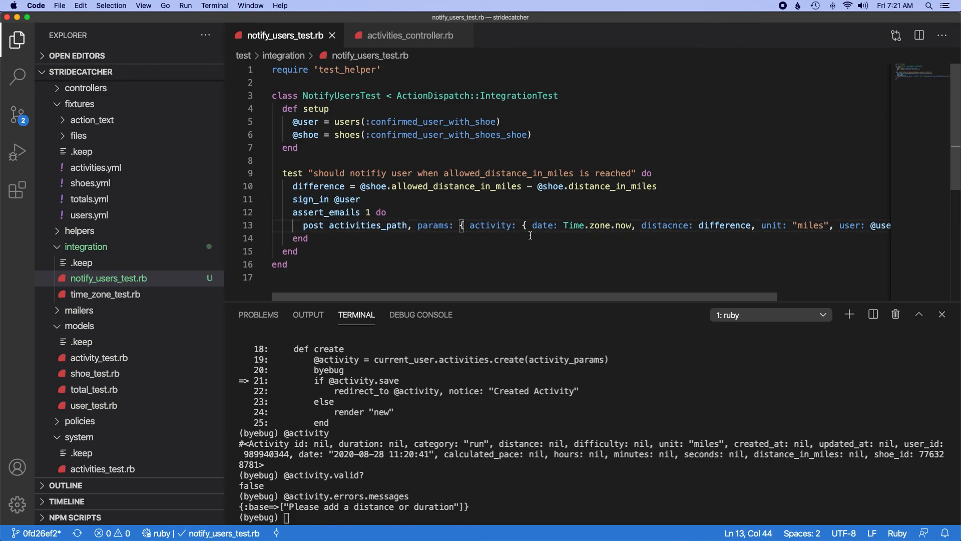
text(dis)
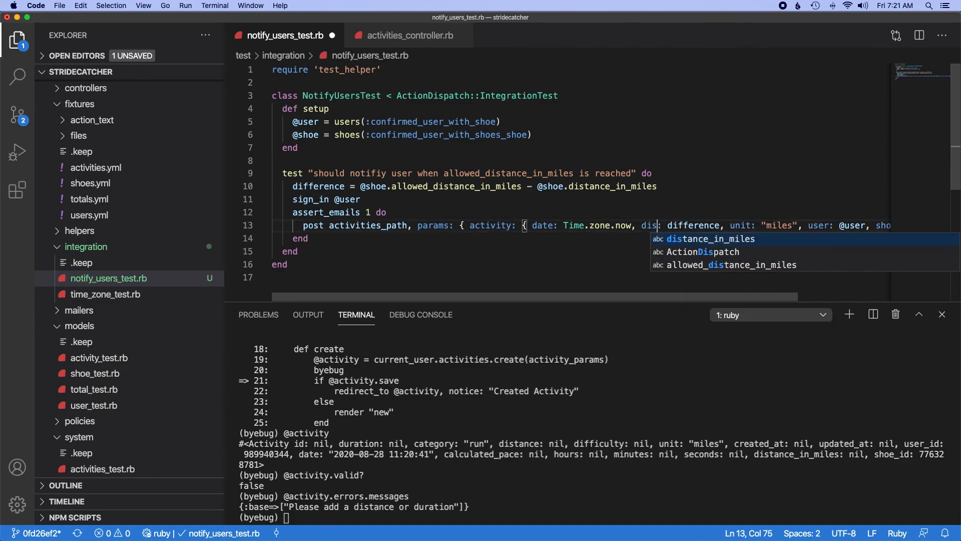
Exit the byebug prompt and delete the byebug line from the create action
click(409, 35)
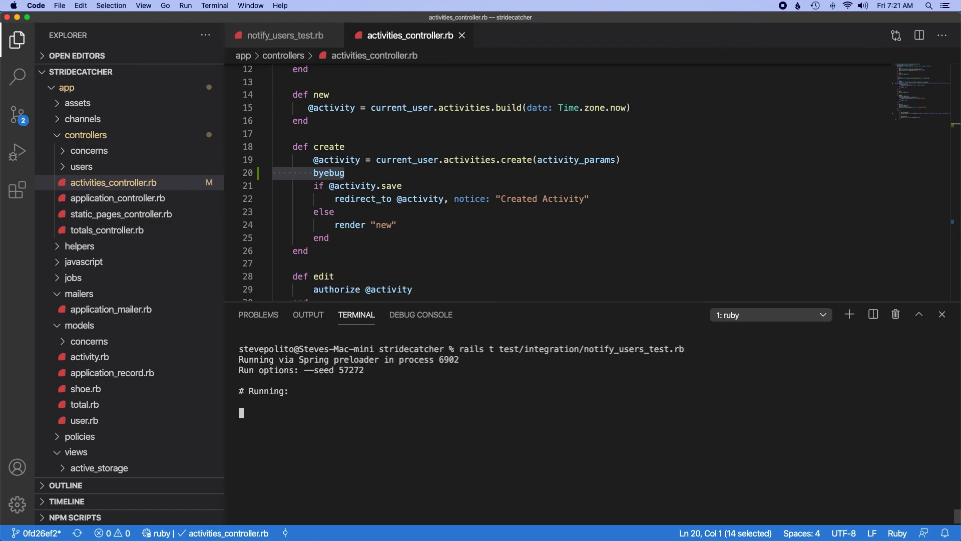
text(@activity.valid?)
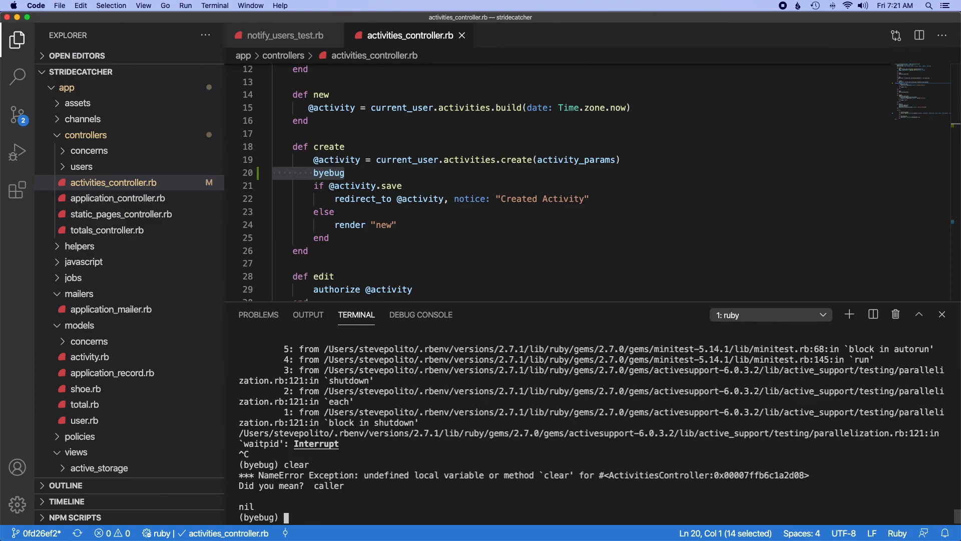
text(exit)
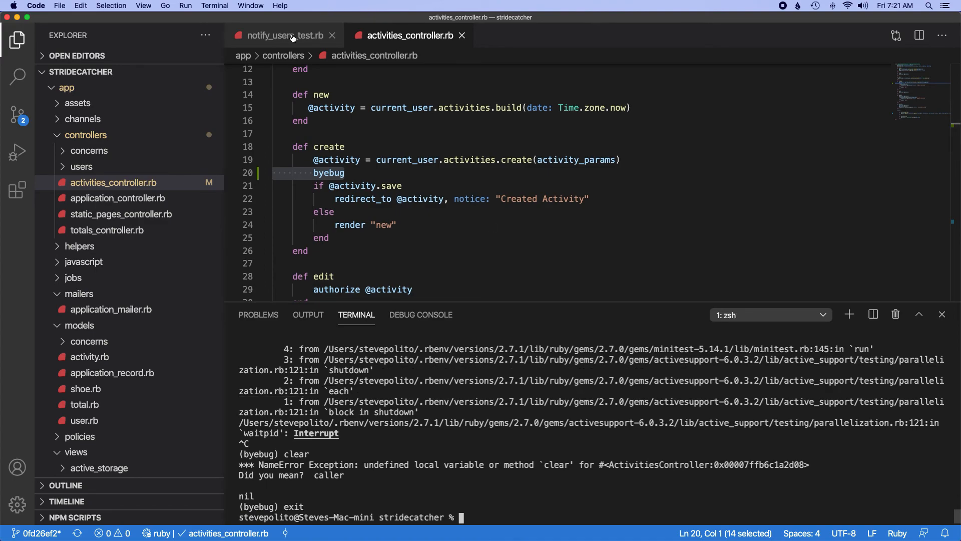
click(284, 35)
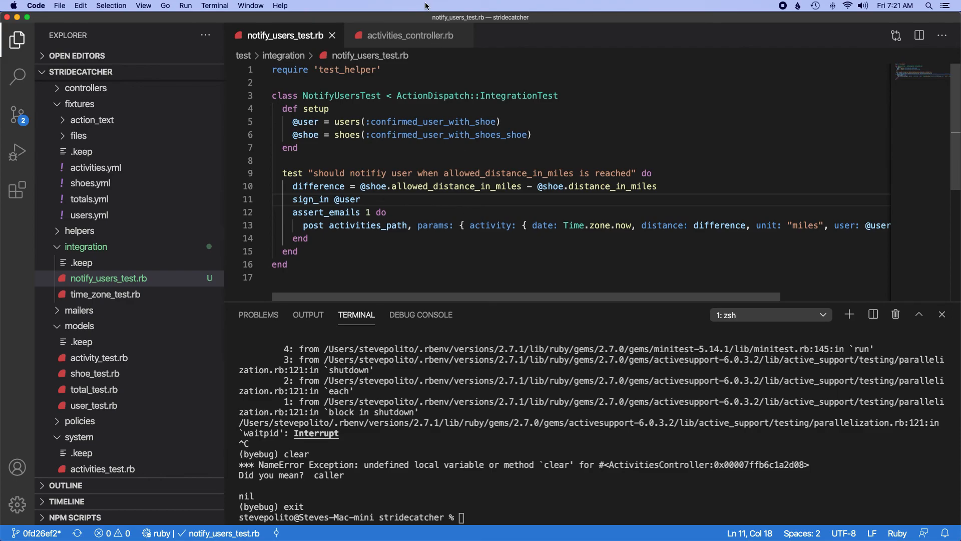
click(407, 35)
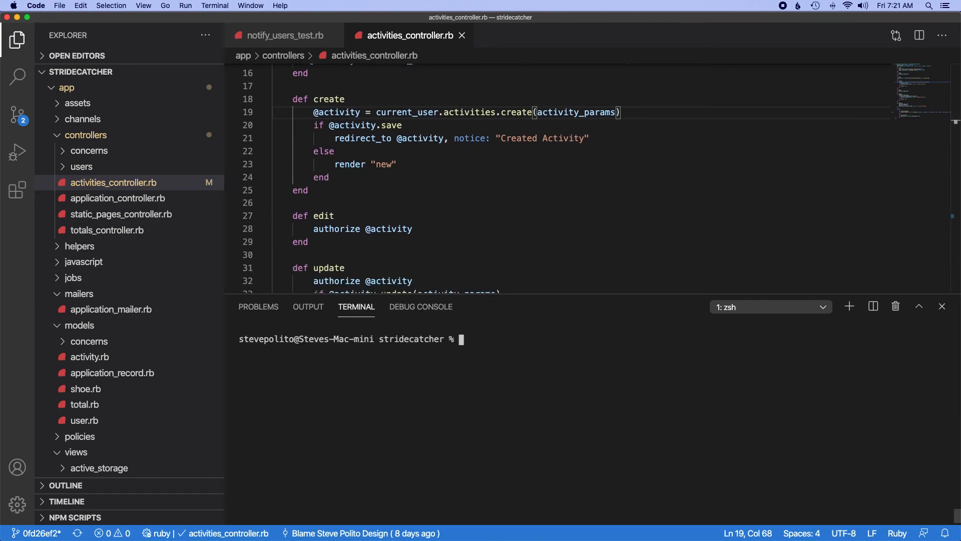
Run 'rails g mailer notify_user shoe_limit_reached' in the terminal
text(rails g mailer notif)
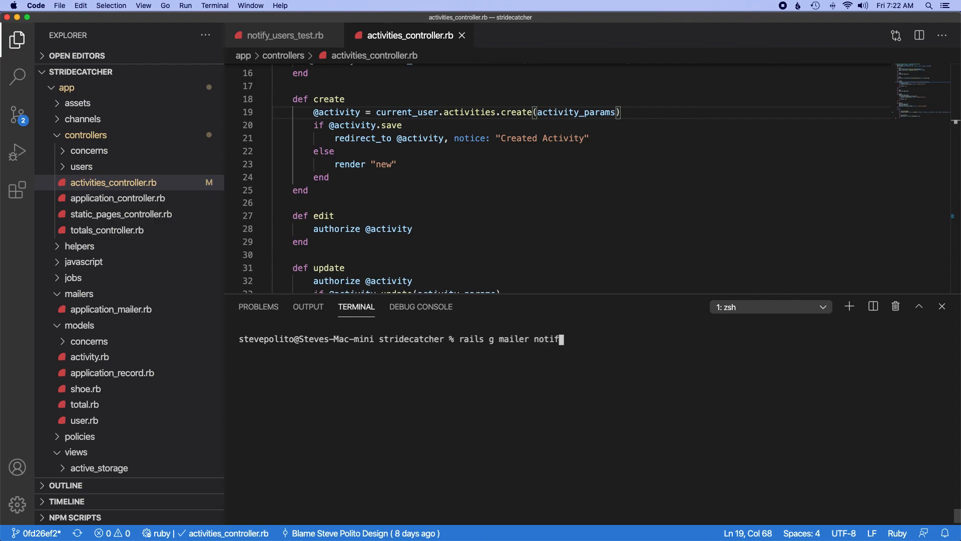
text(y_user)
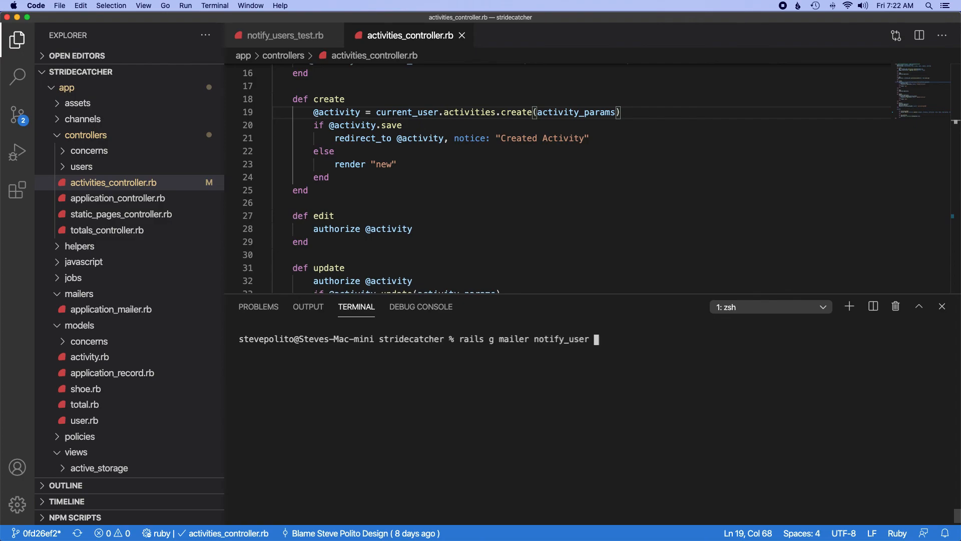
text(sh)
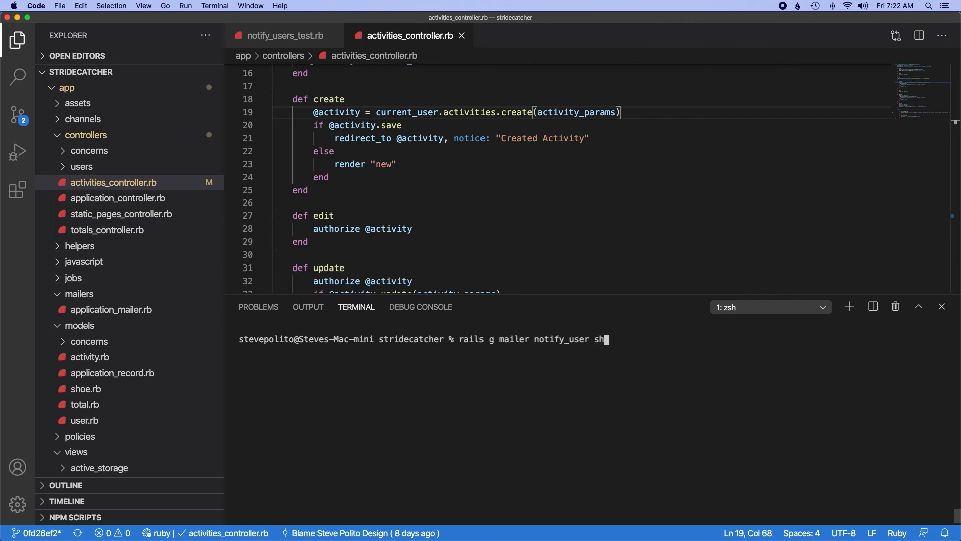
text(oe_limit)
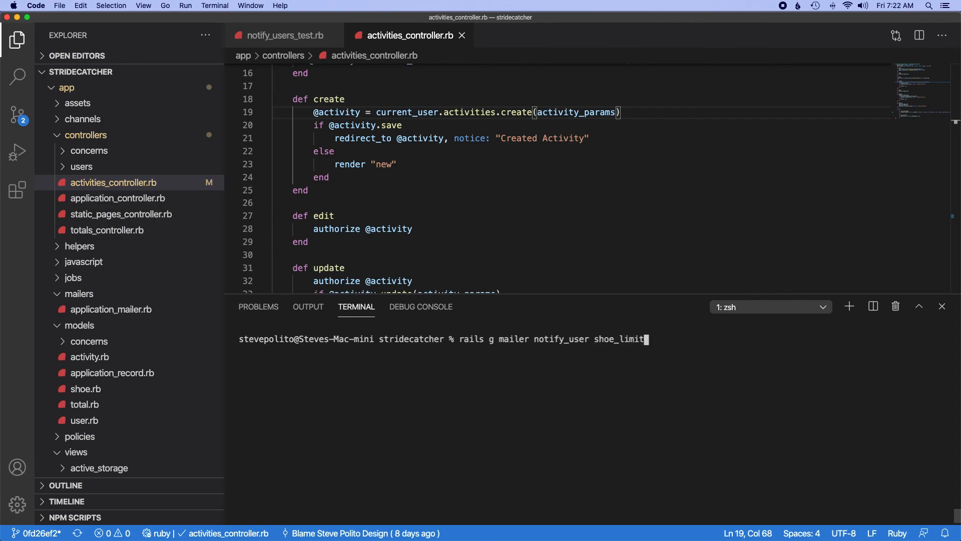
text(_reached)
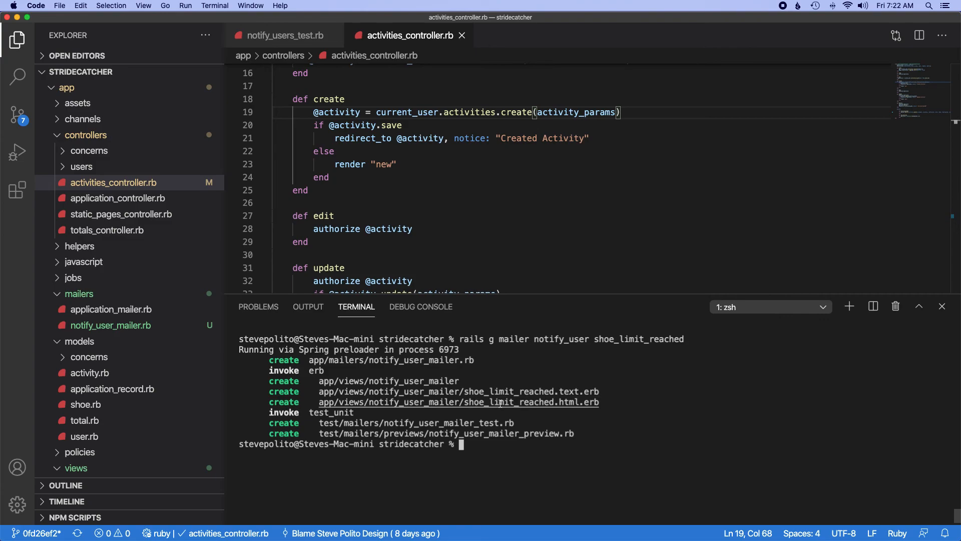
mouse_move(615, 426)
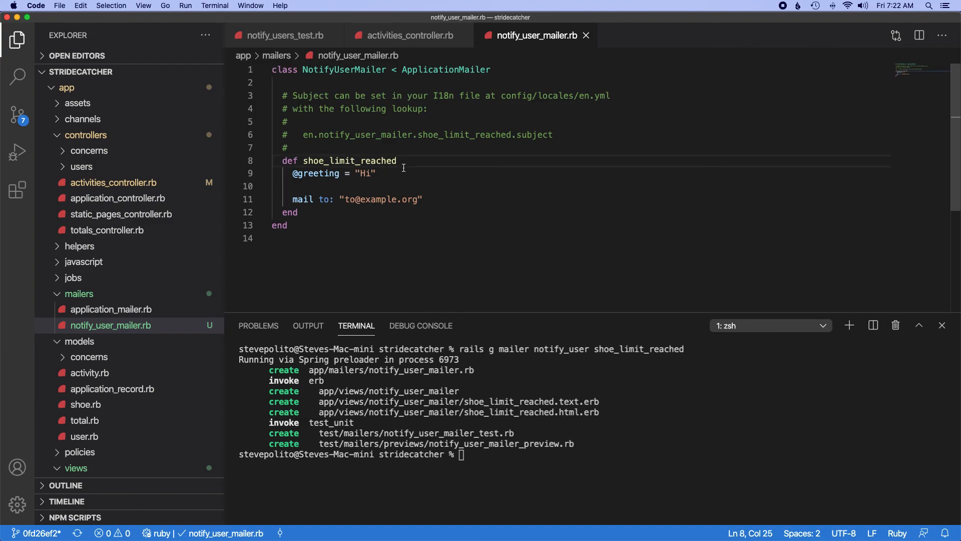
text(())
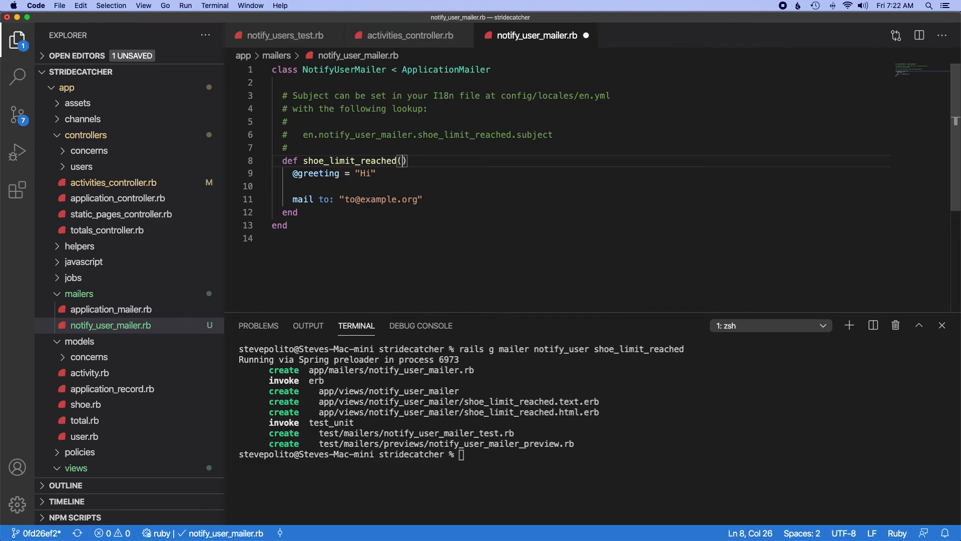
text(user)
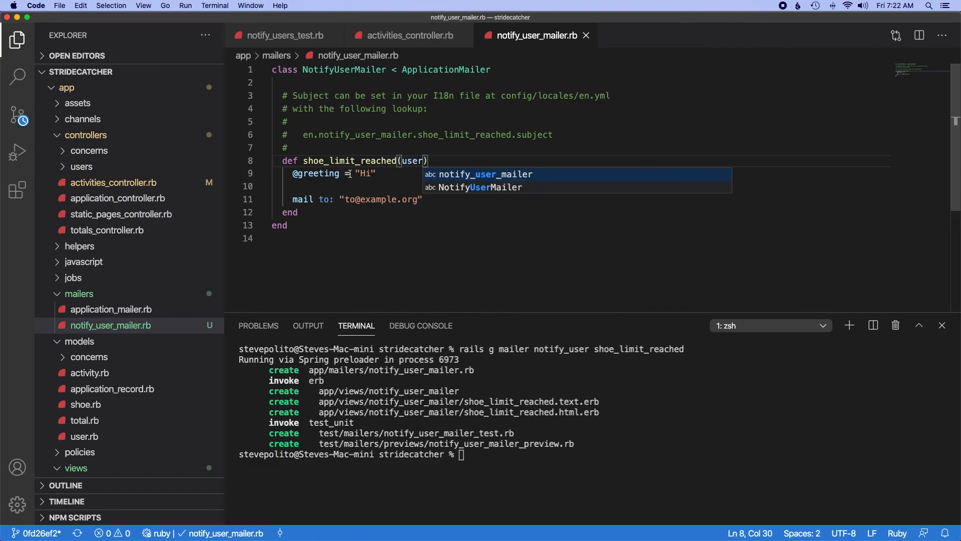
double_click(317, 174)
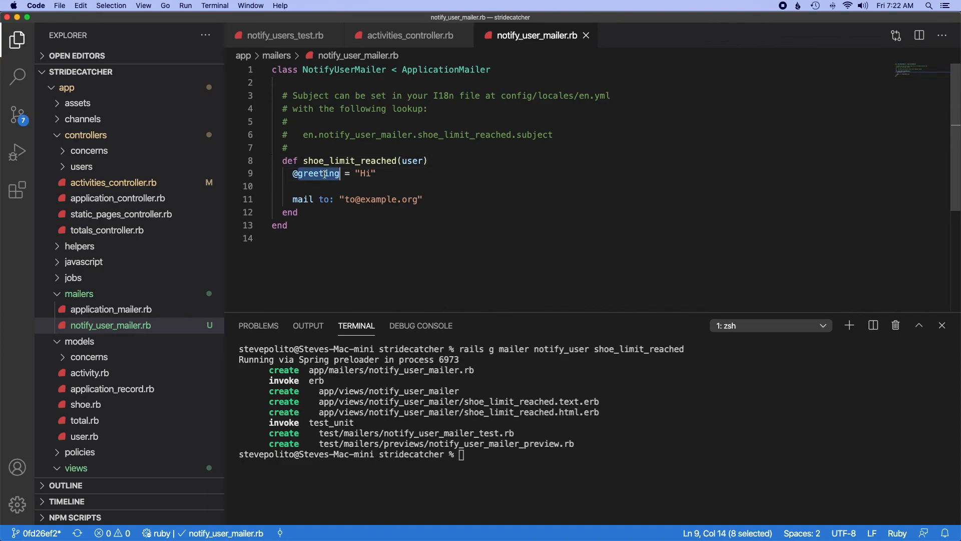
scroll(down, 3)
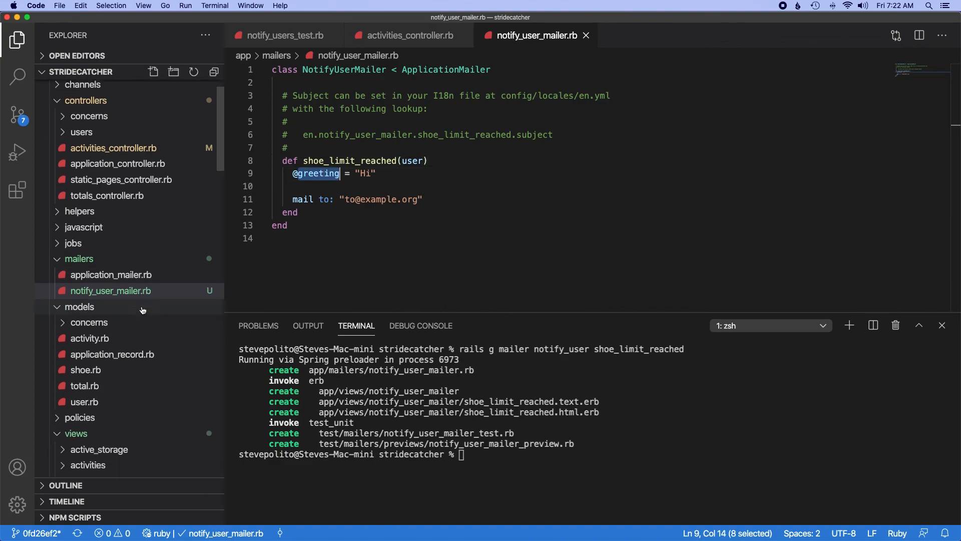
text(@)
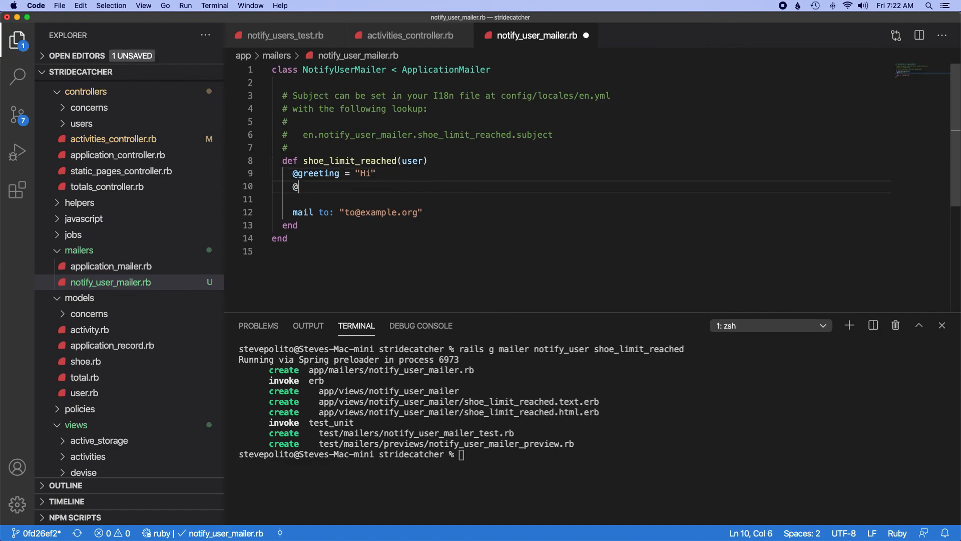
text(user = user)
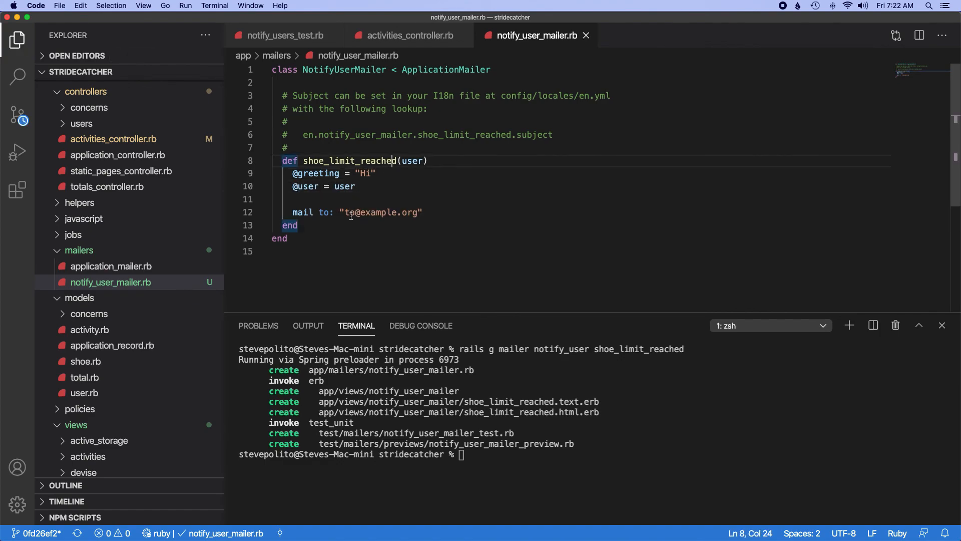
double_click(305, 186)
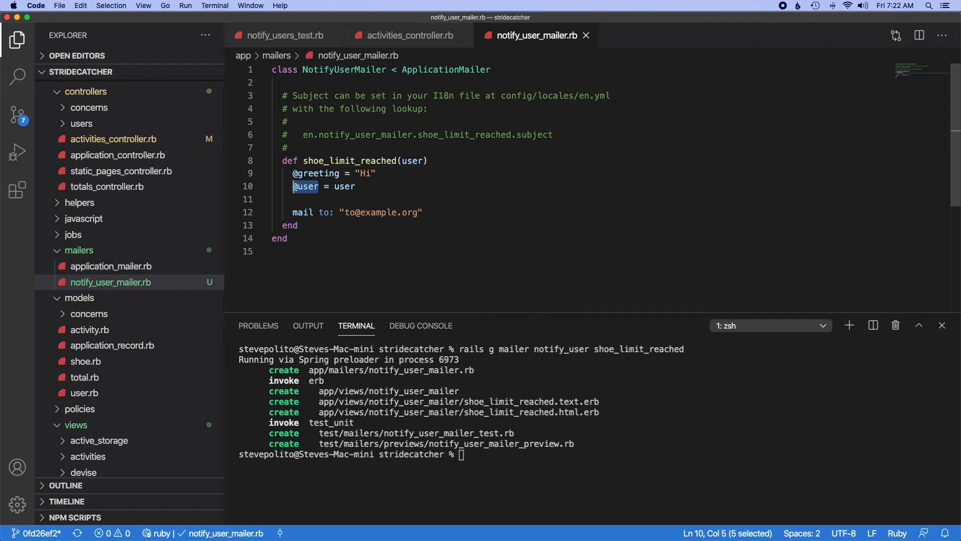
text(@user.)
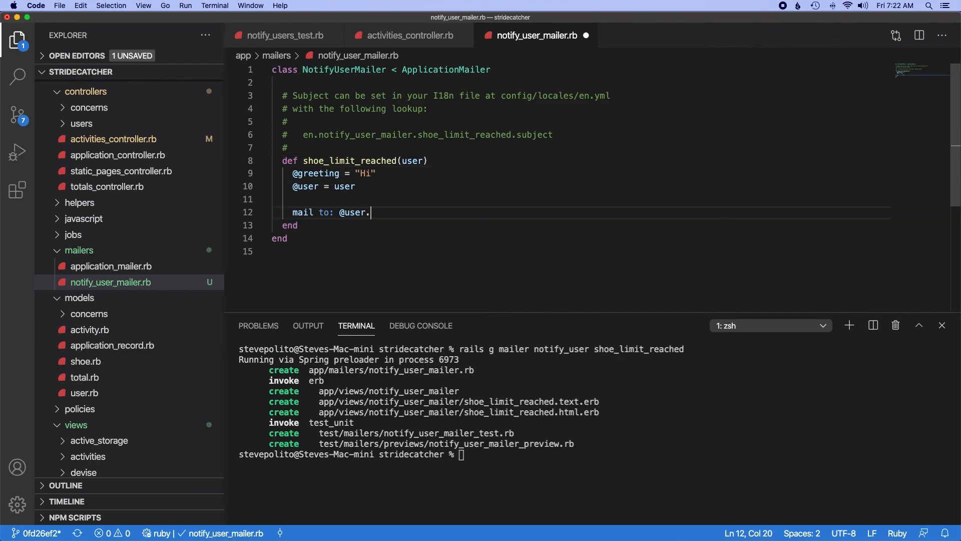
text(email)
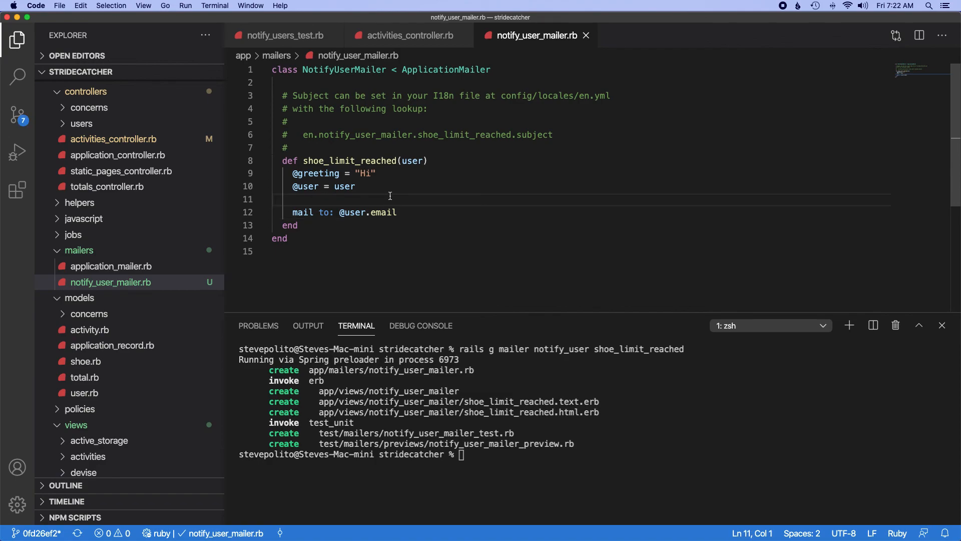
click(404, 35)
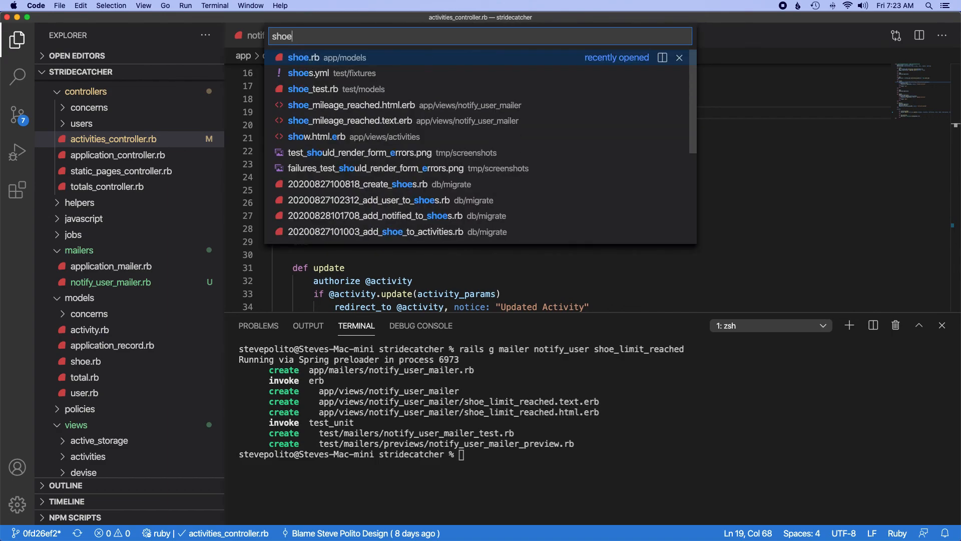
In shoe.rb, add after_save :notify_user, if: :shoe_mileage_reached?, plus a private empty notify_user method
click(302, 57)
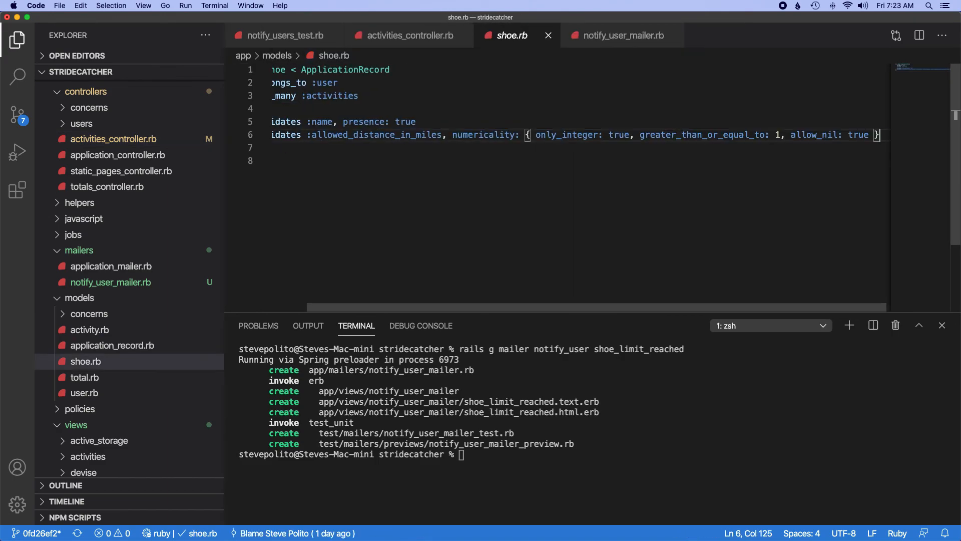
text(afte)
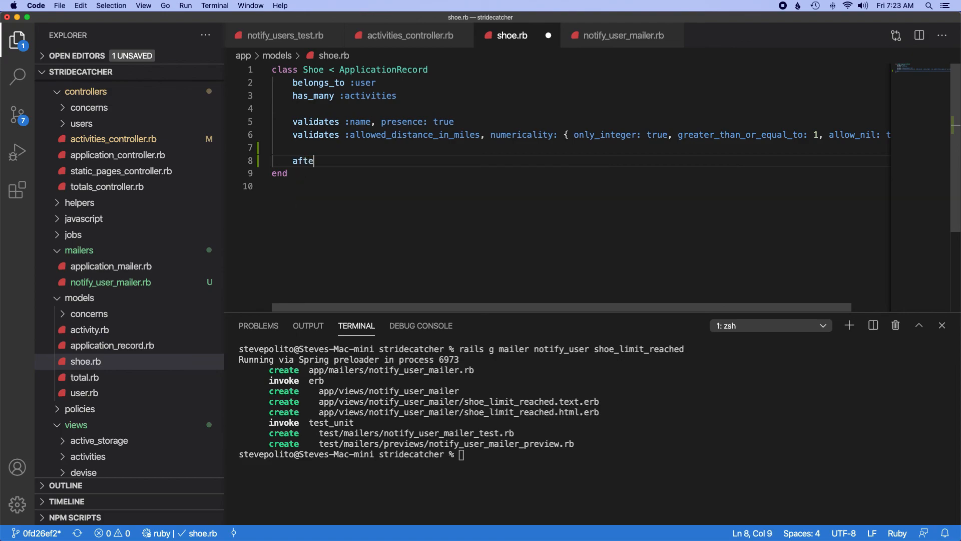
text(r_save)
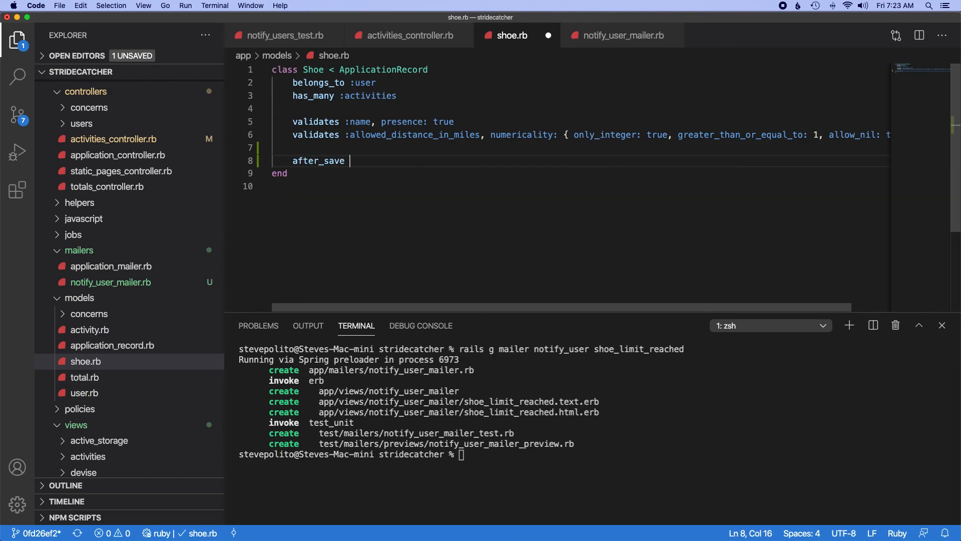
text(:noti)
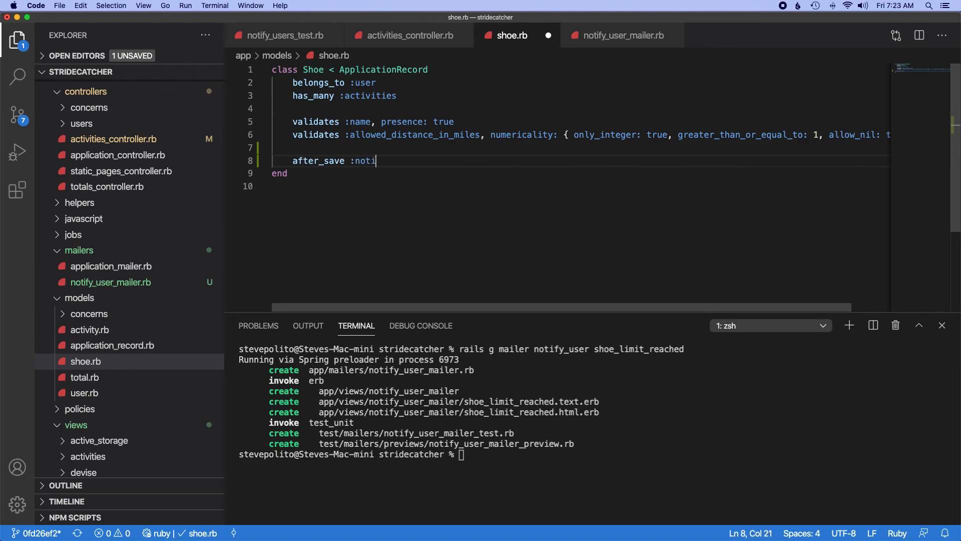
text(fy_user, if: :)
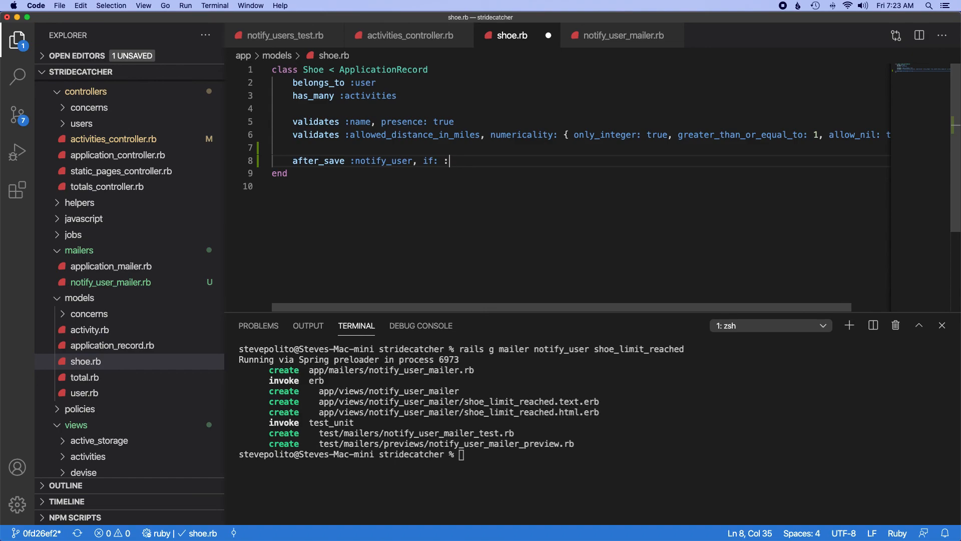
text(shoeMil)
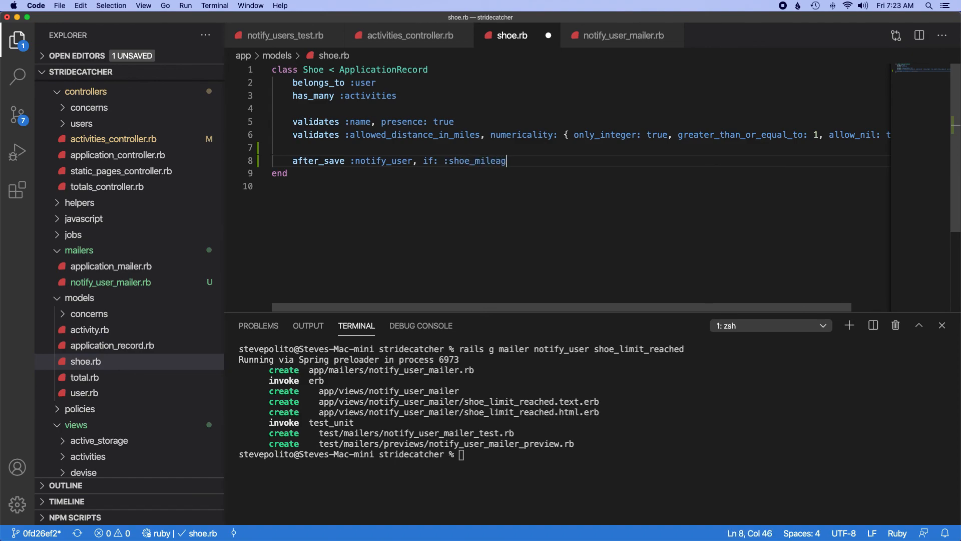
text(e_reached?)
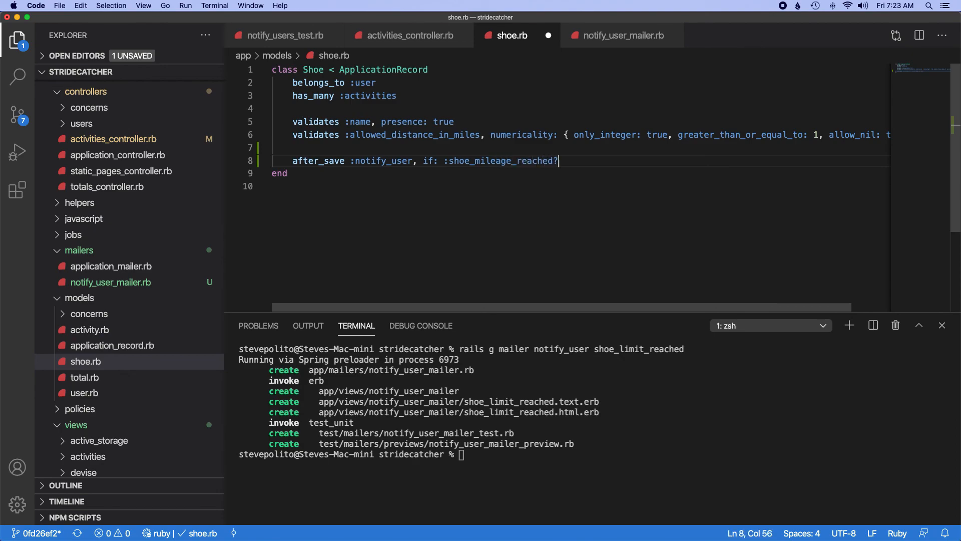
text(priv)
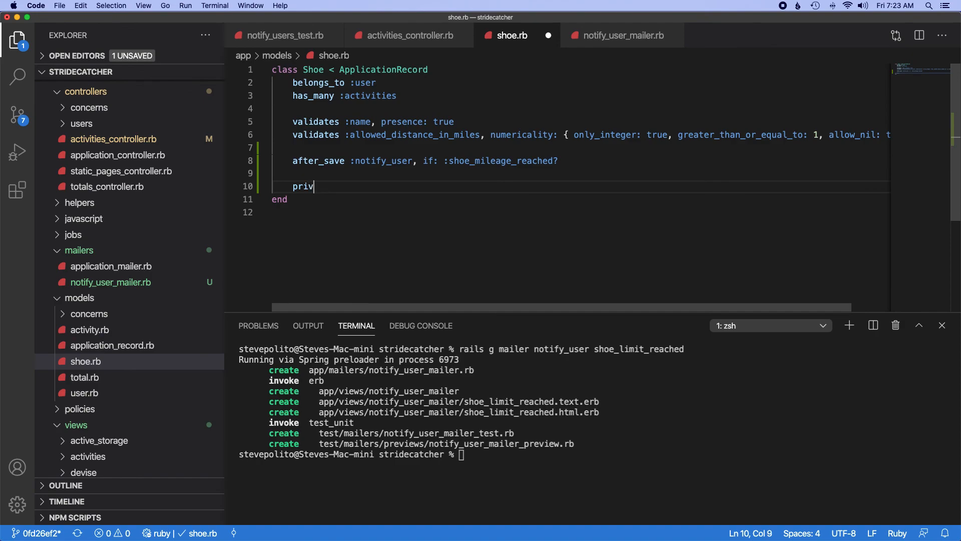
double_click(383, 161)
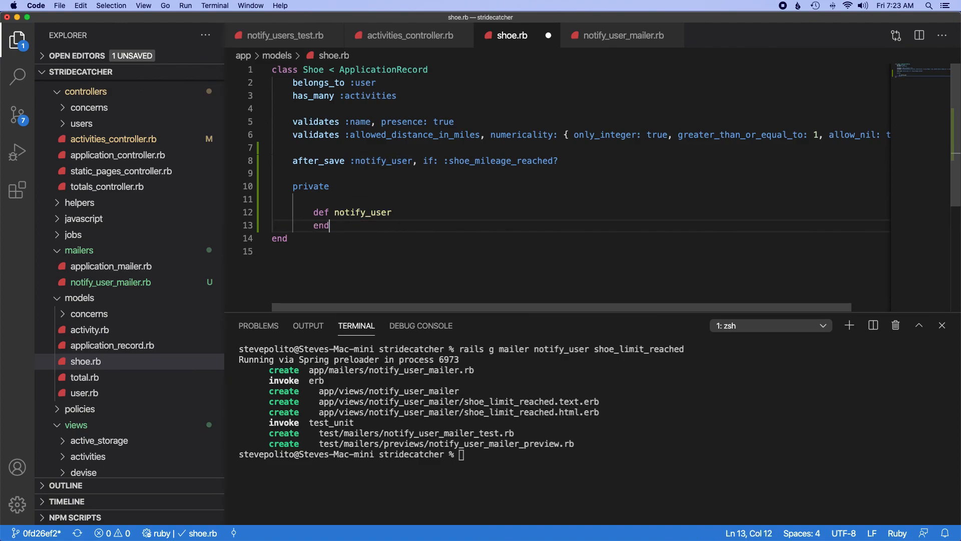
Add def shoe_mileage_reached? starting with the condition !self.notified?
text(def)
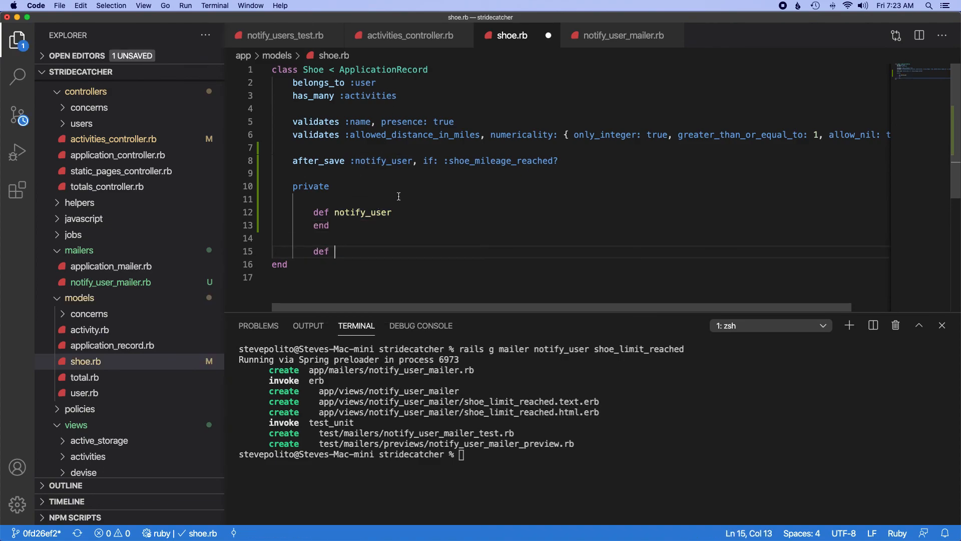
text(shoe_mileage_reached?)
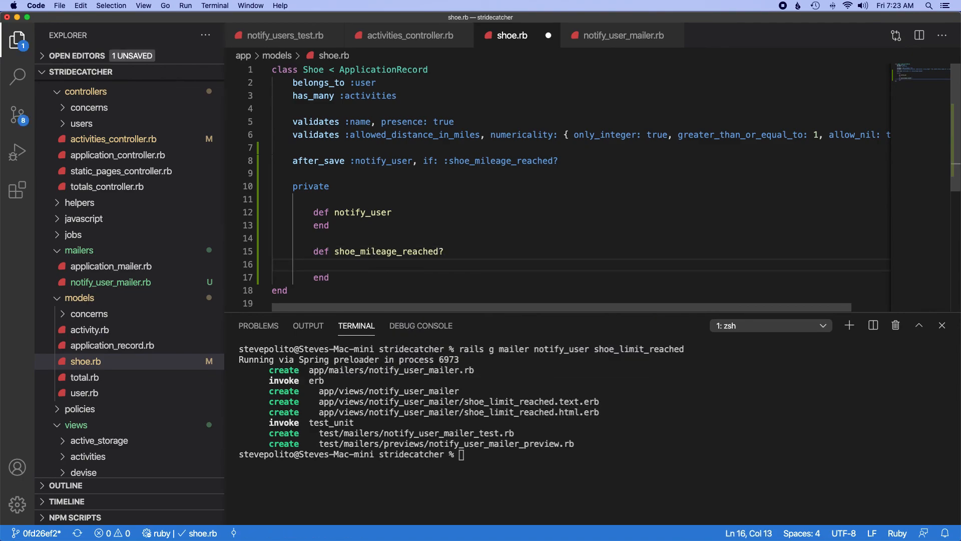
mouse_move(612, 138)
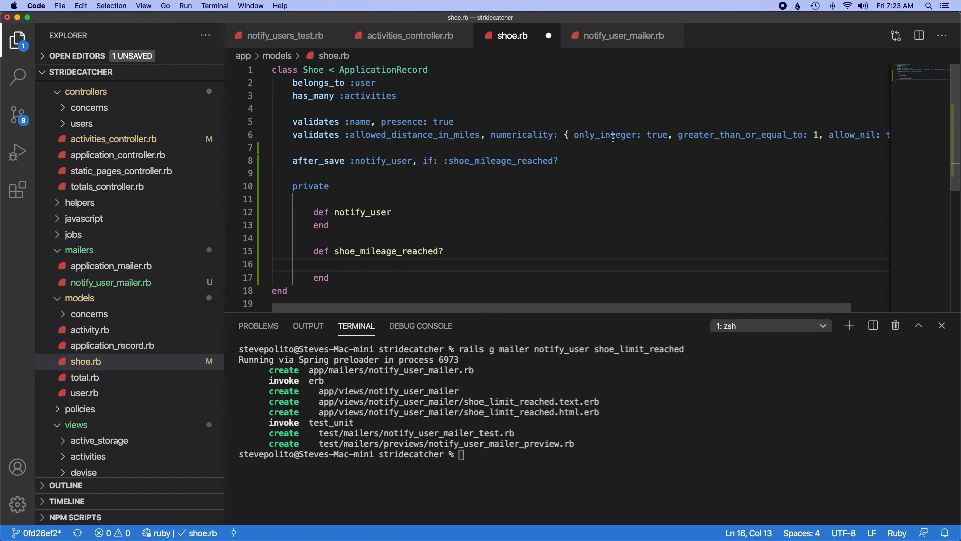
text(self.notified?)
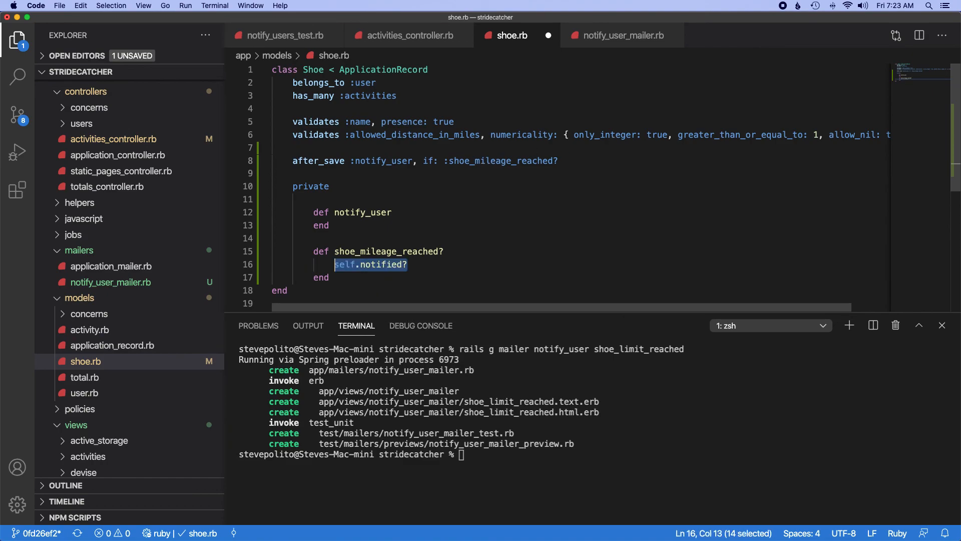
text(!)
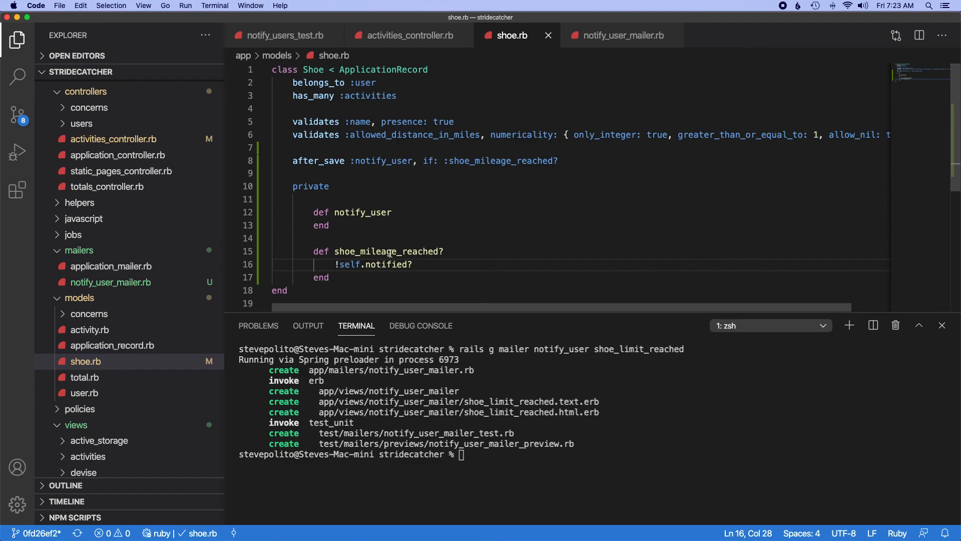
double_click(374, 264)
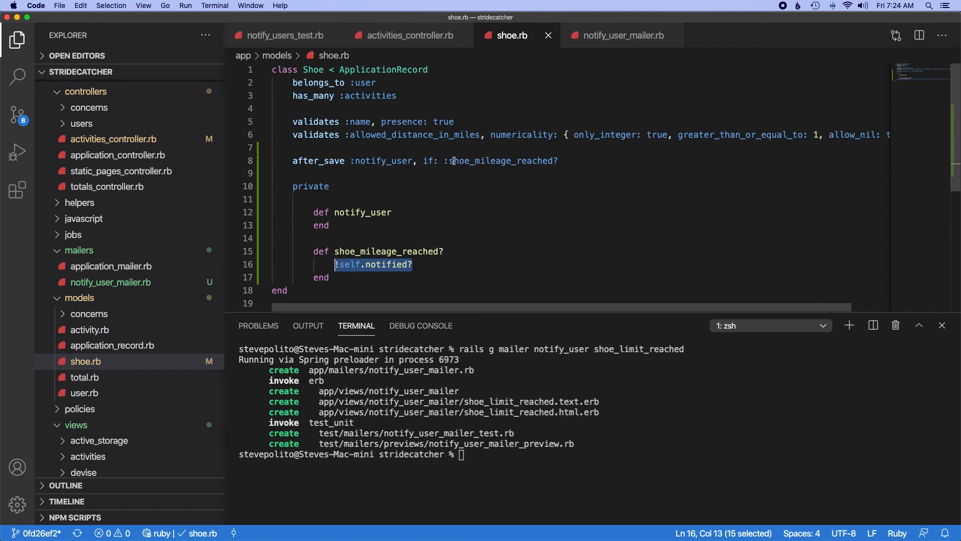
Extend the condition with && self.allowed_distance_in_miles >= self.distance_in_miles
scroll(down, 3)
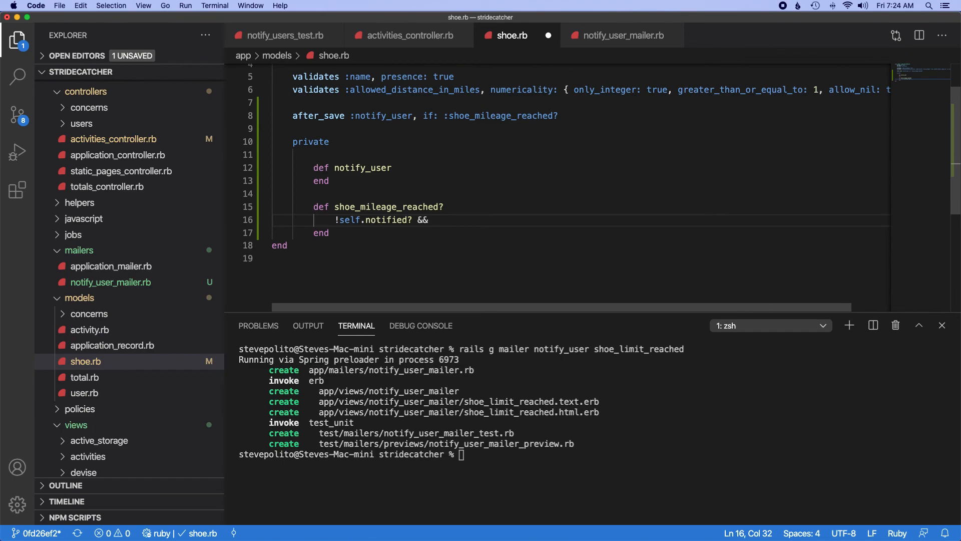
double_click(415, 89)
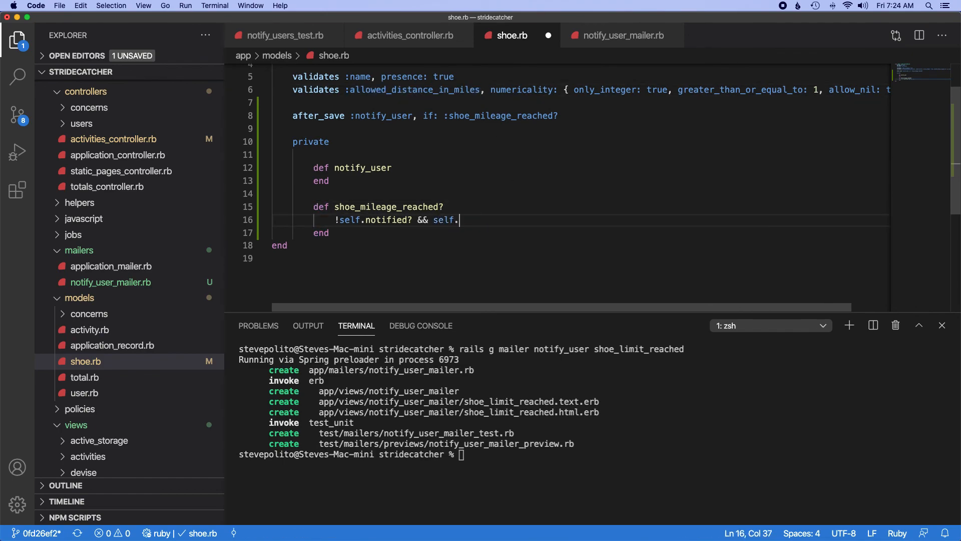
text(allowed_distance_in_miles)
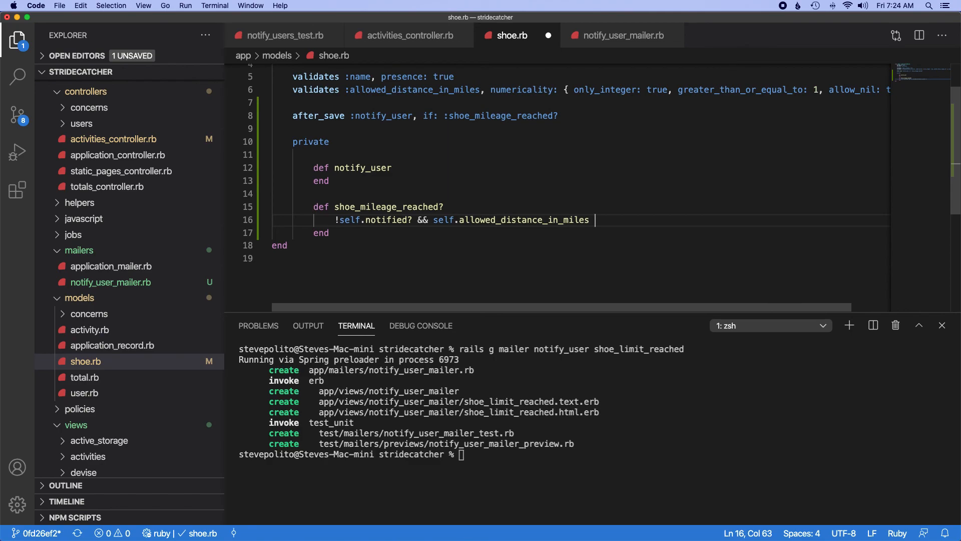
text(>)
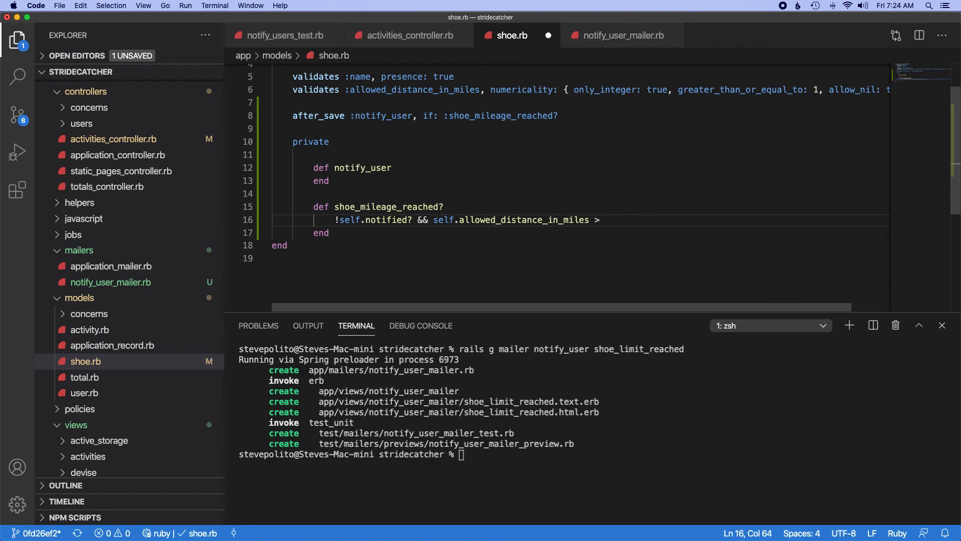
text(= s)
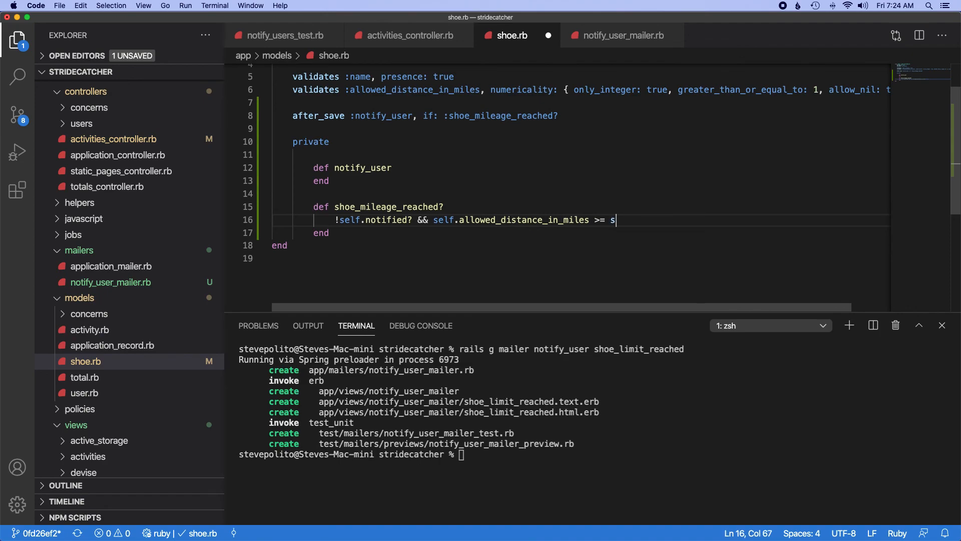
text(elf.distance_inM)
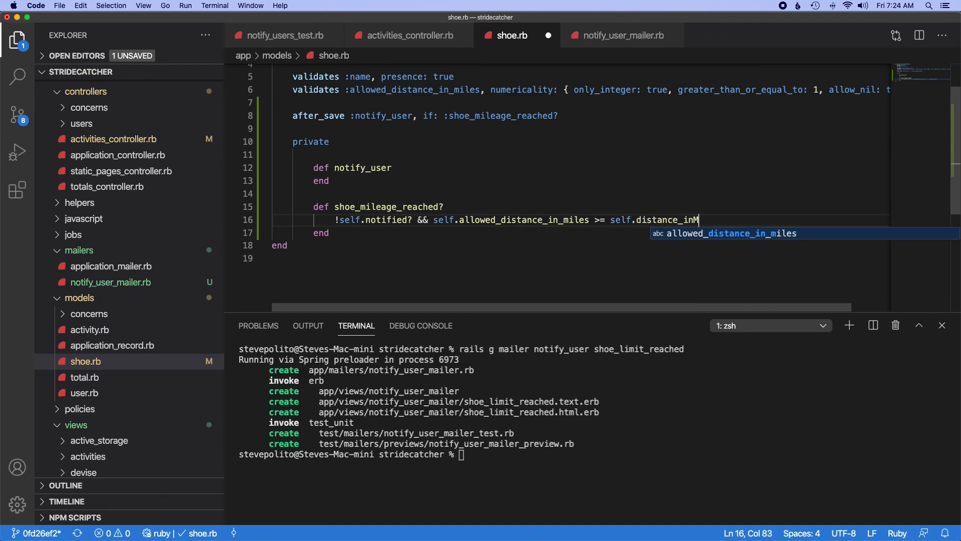
text(iles)
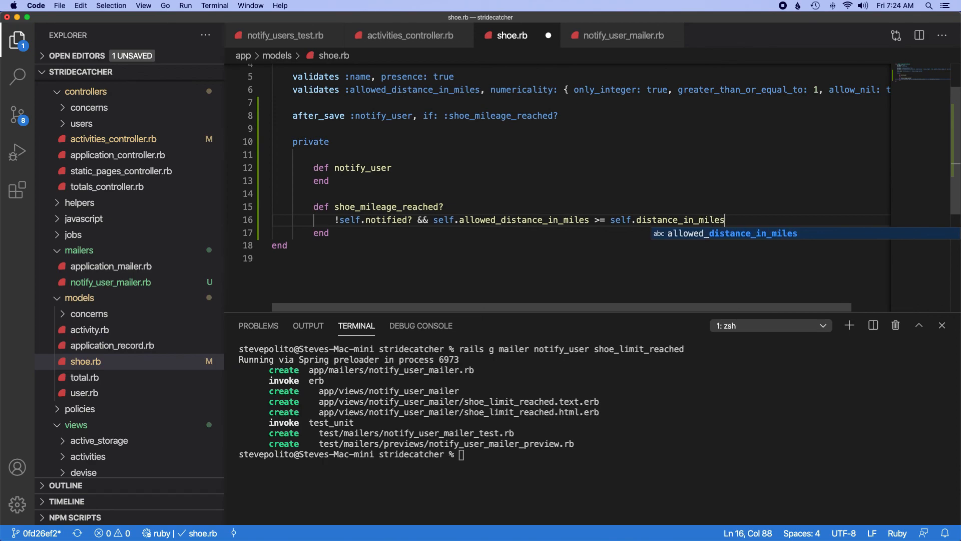
key(enter)
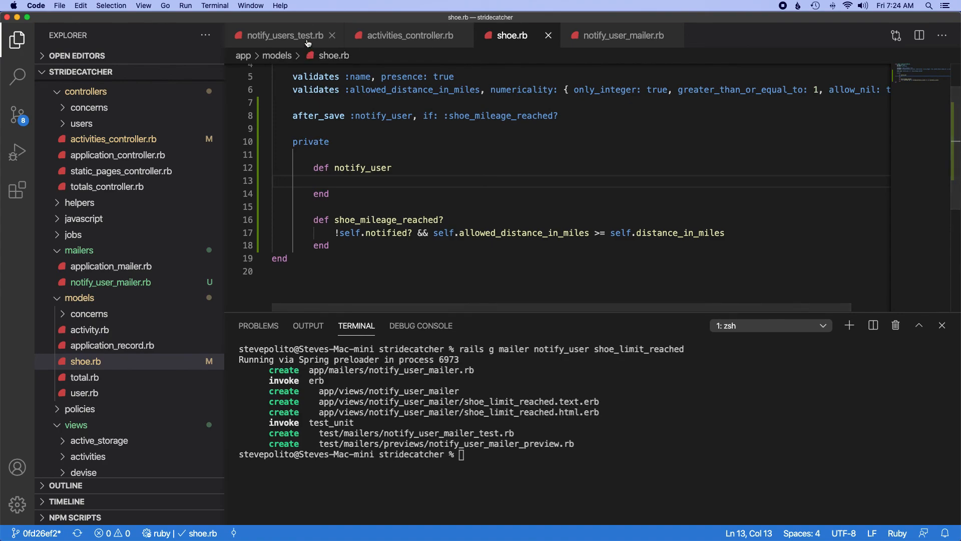
In notify_user, call NotifyUserMailer.shoe_limit_reached(self.user).deliver_now, then set self.notified = true
click(620, 35)
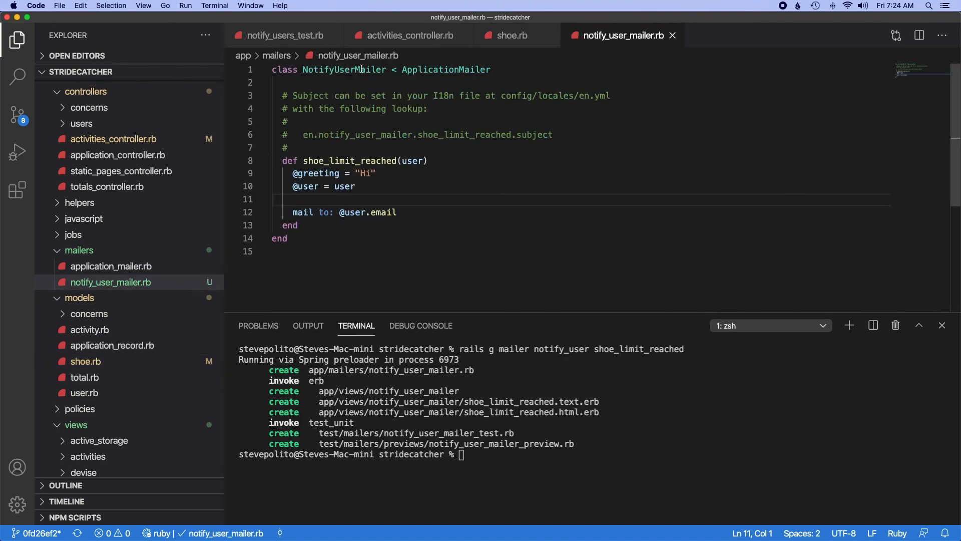
double_click(344, 69)
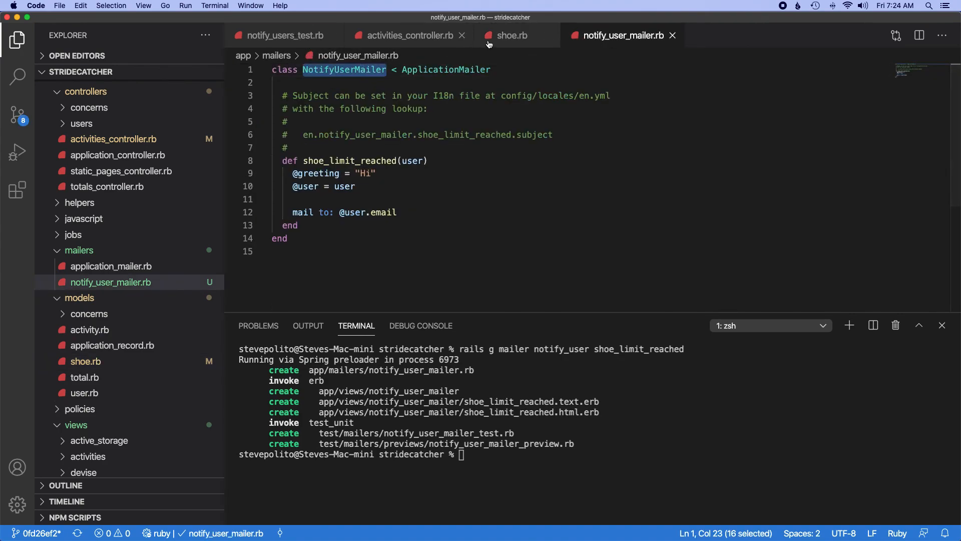
click(511, 35)
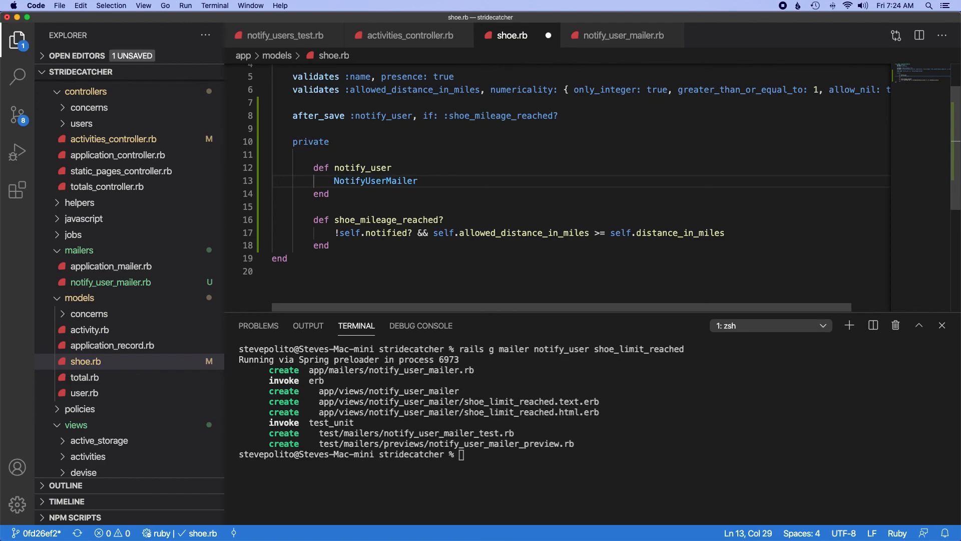
click(617, 35)
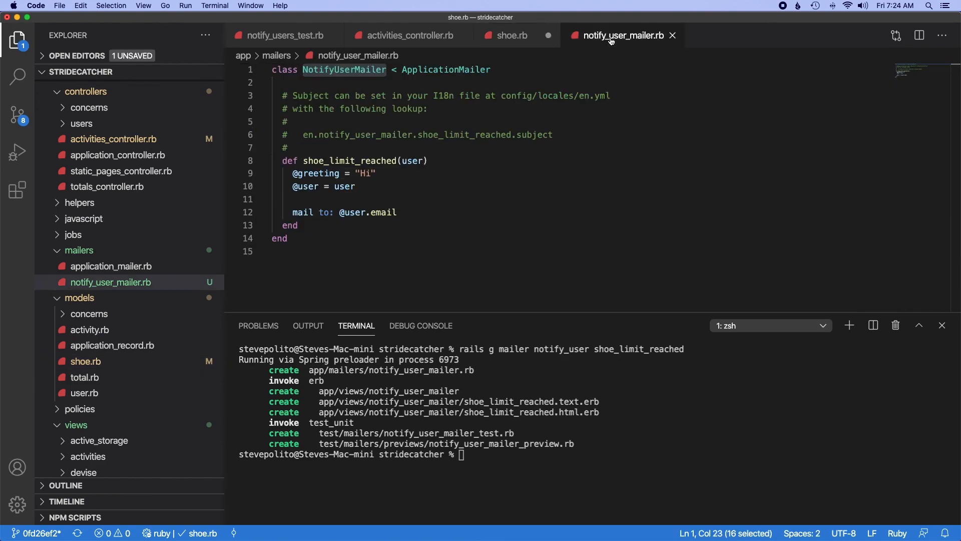
click(510, 35)
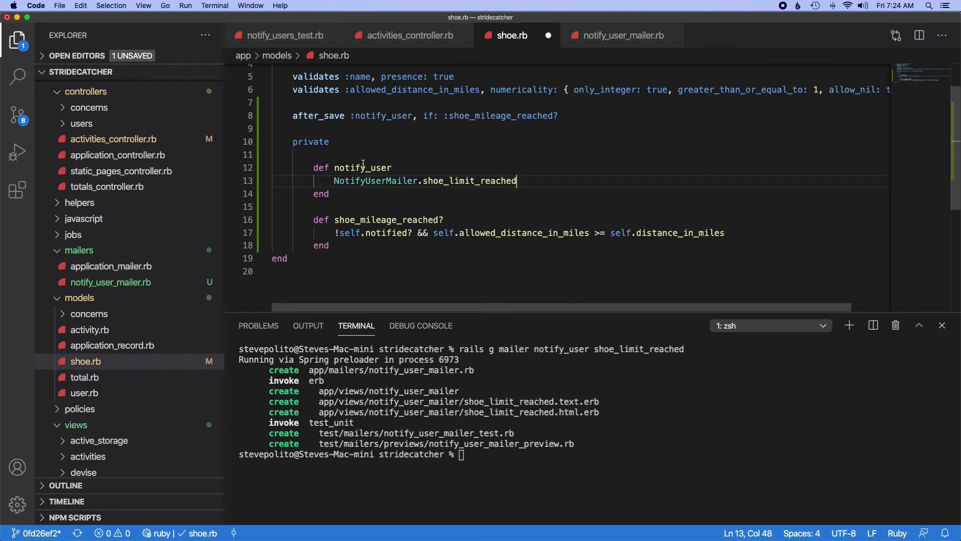
text((self.user).deliver_now)
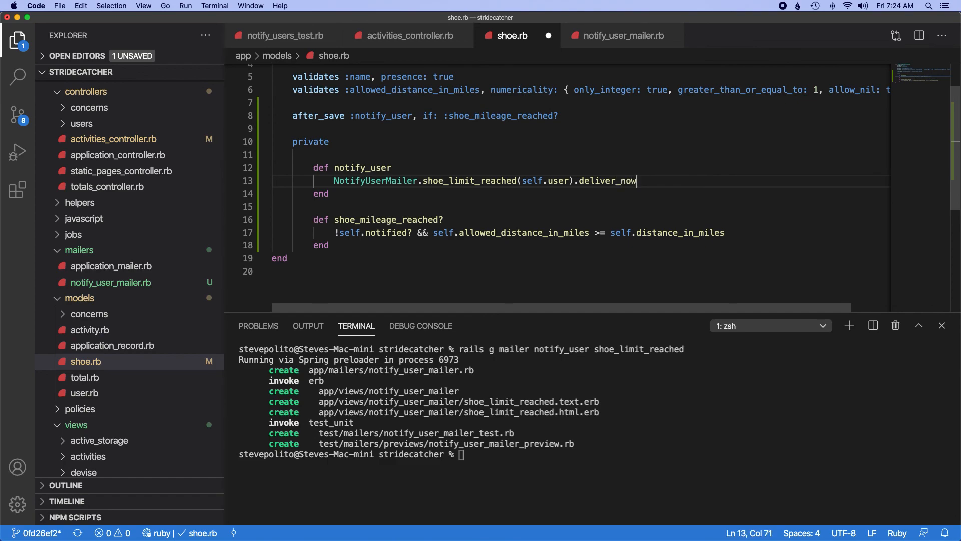
key(Enter)
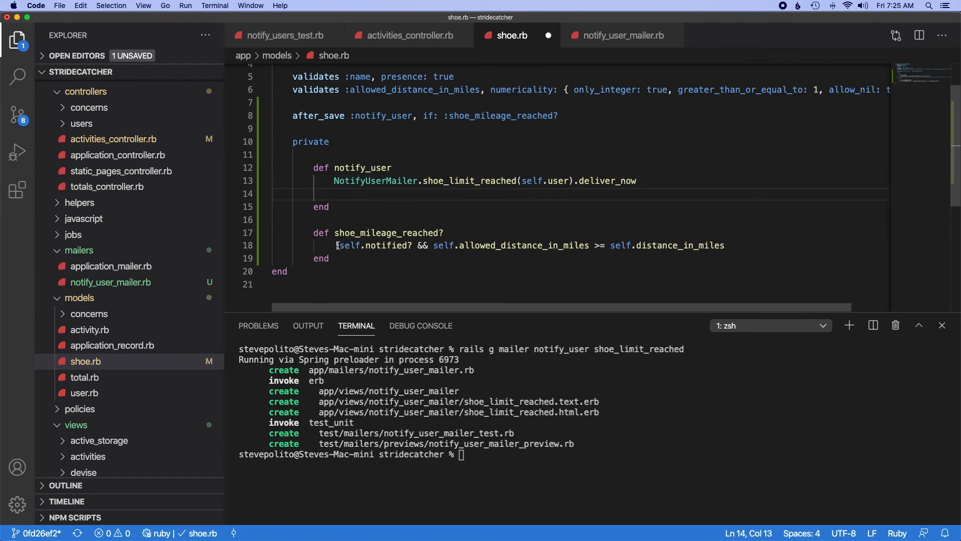
text(self.notified = true)
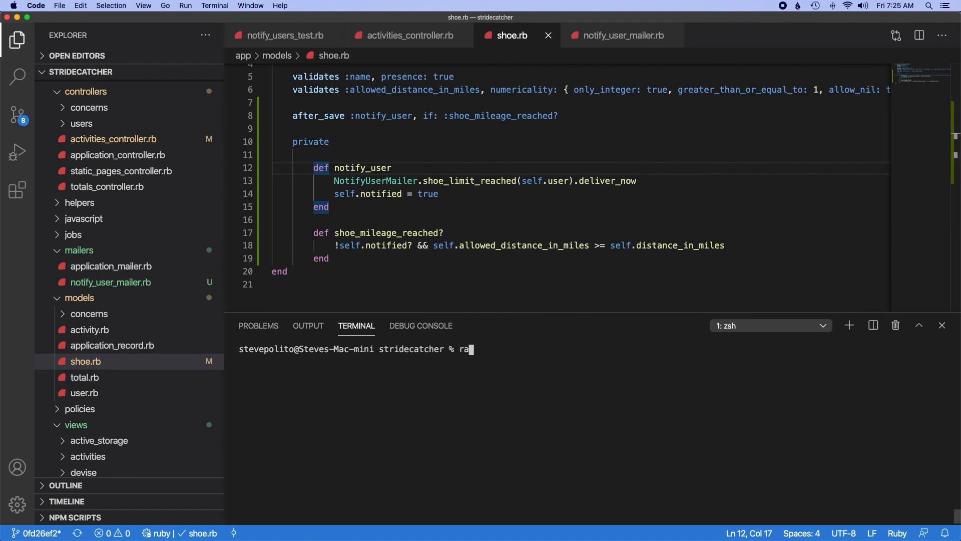
Clear the terminal and rerun rails t test/integration/notify_users_test.rb, confirming 0 failures
text(clear)
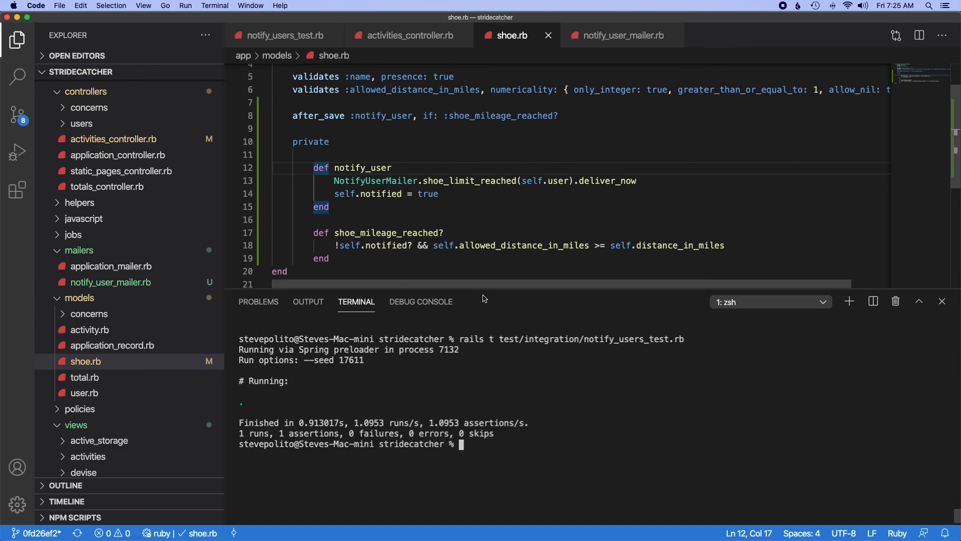
scroll(down, 3)
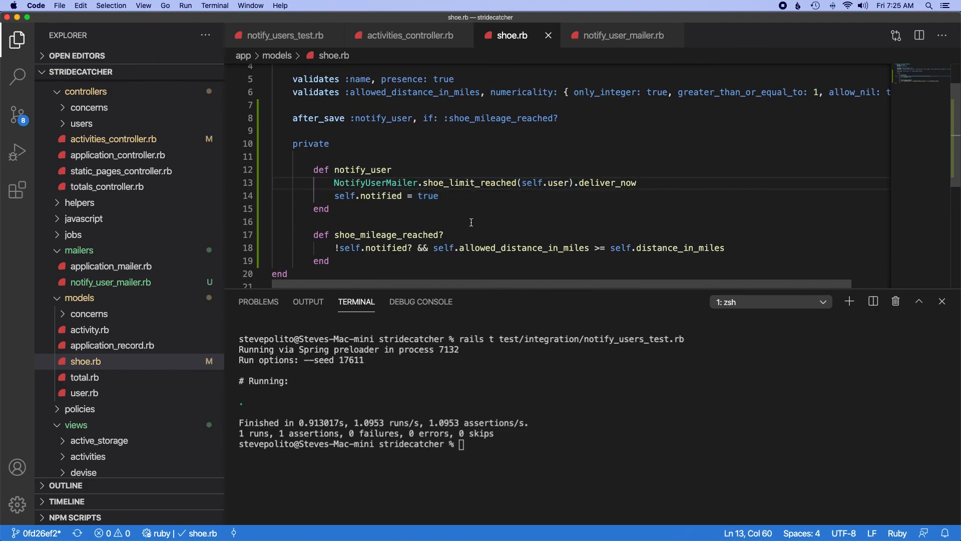
scroll(down, 3)
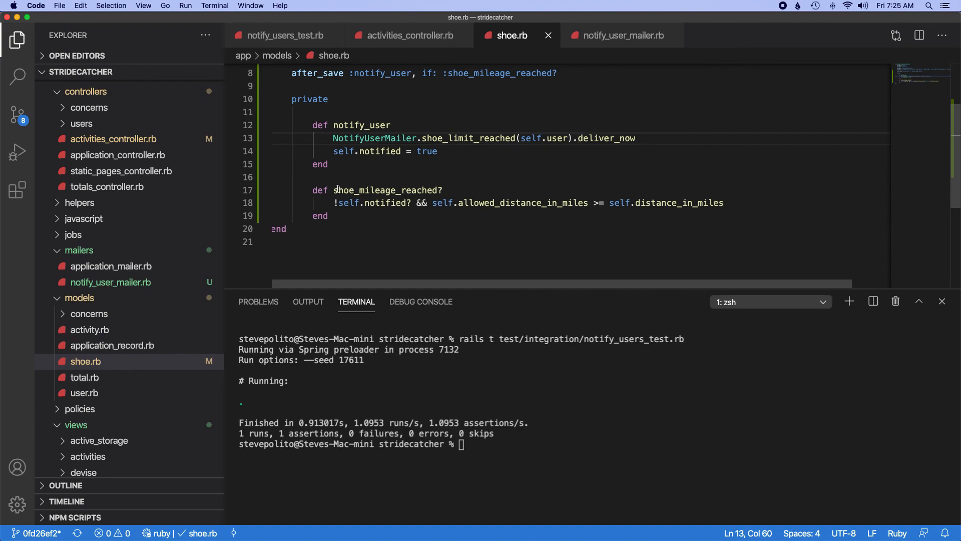
double_click(387, 191)
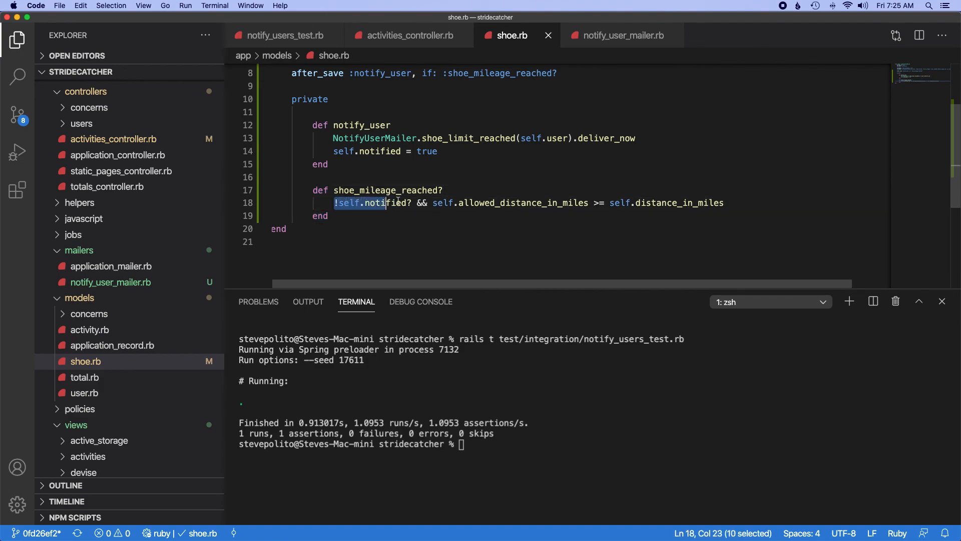
drag(387, 202, 412, 203)
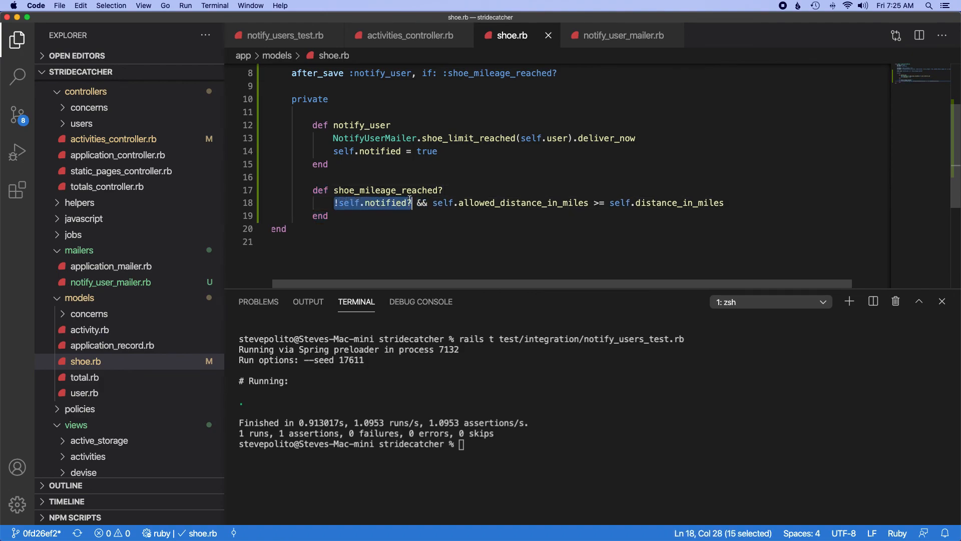
mouse_move(433, 206)
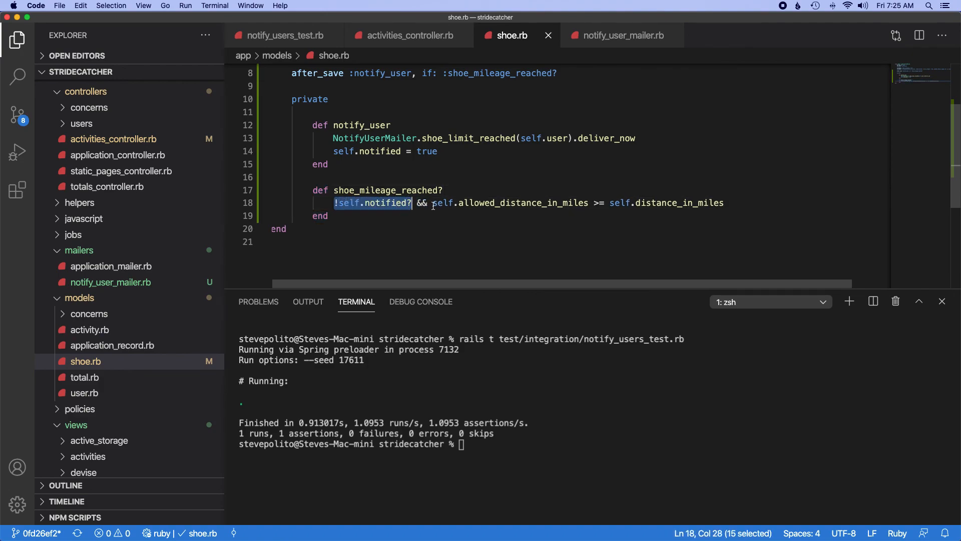